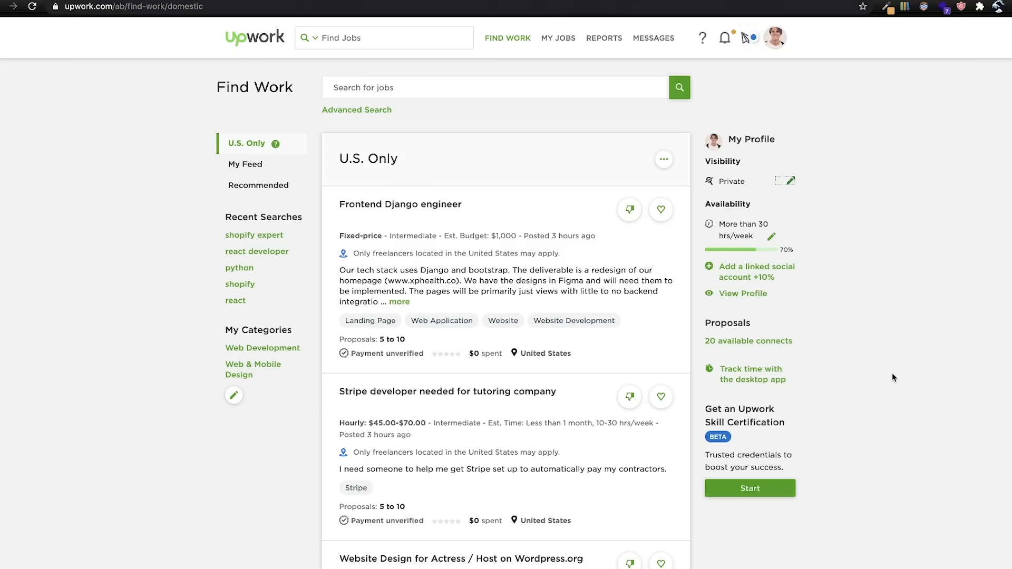
pyautogui.moveTo(747, 37)
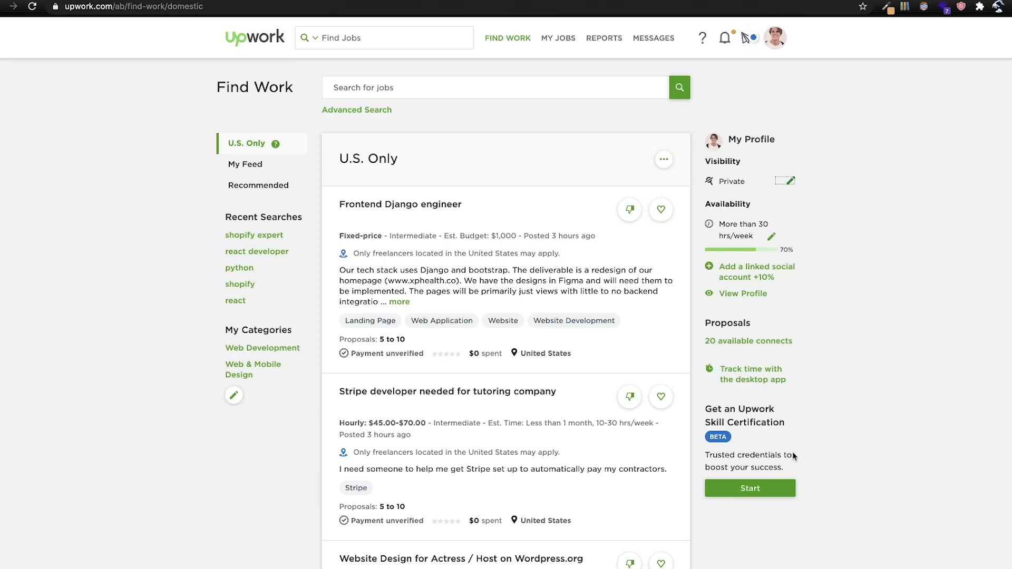
# Search jobs for 'react' and turn on the U.S. only filter, showing 316 jobs
pyautogui.click(496, 87)
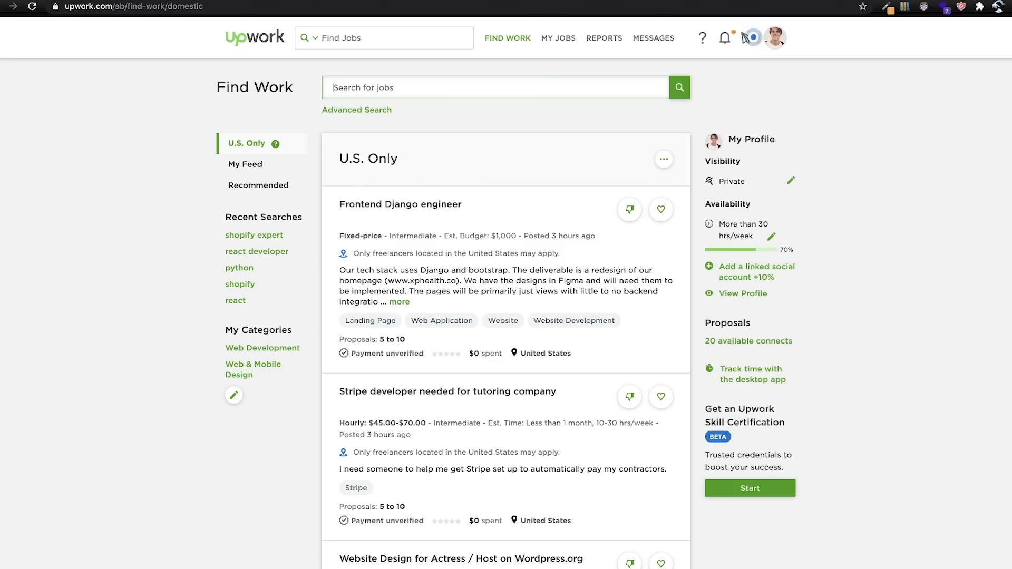
pyautogui.write('react')
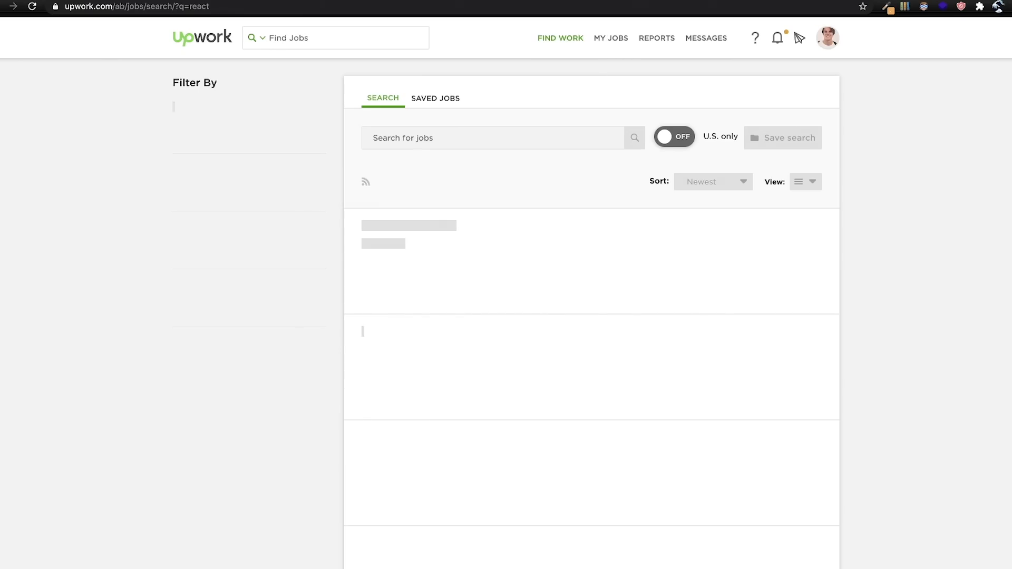
pyautogui.click(673, 135)
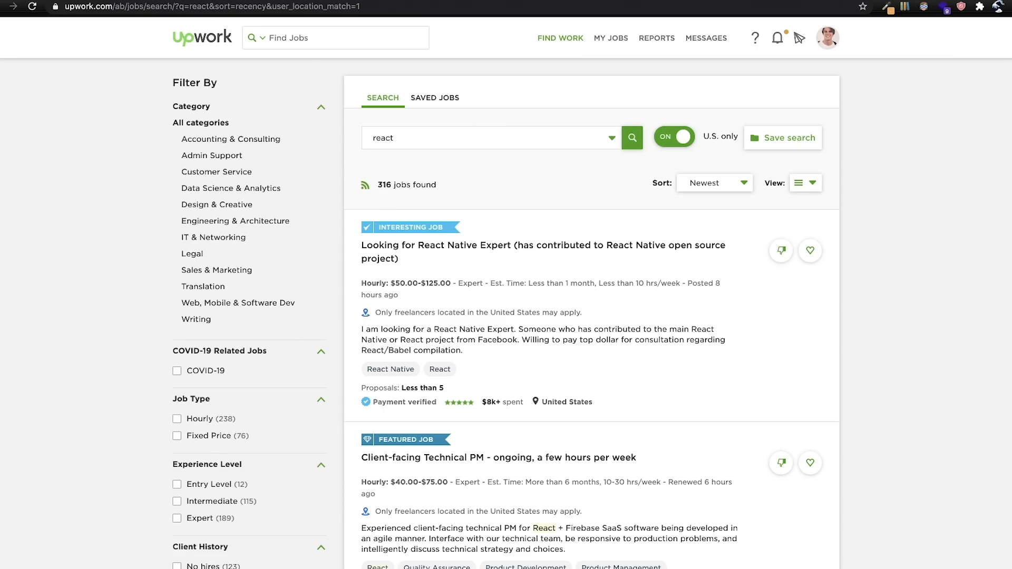
pyautogui.moveTo(382, 180)
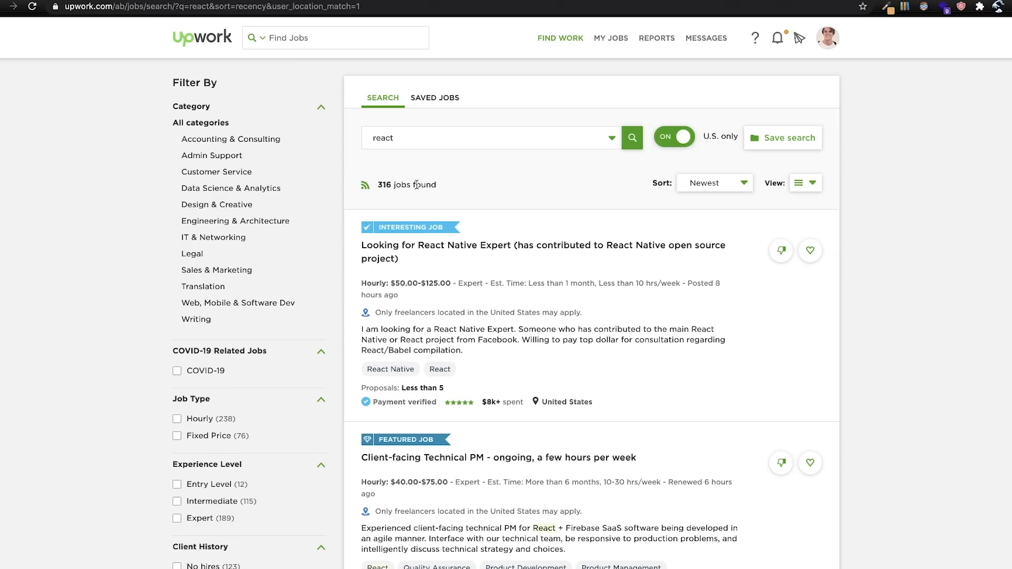
pyautogui.moveTo(475, 159)
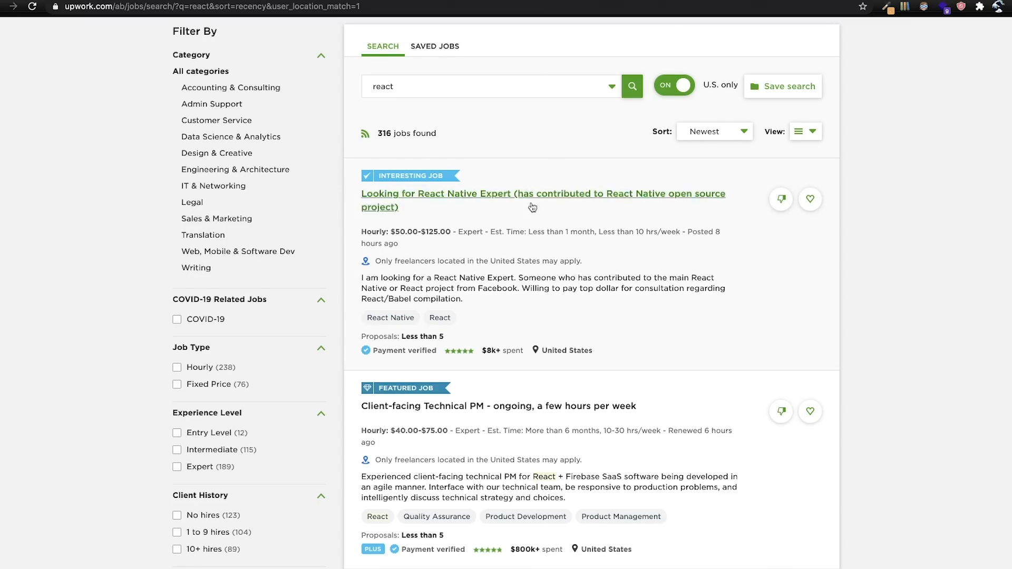
pyautogui.scroll(-3)
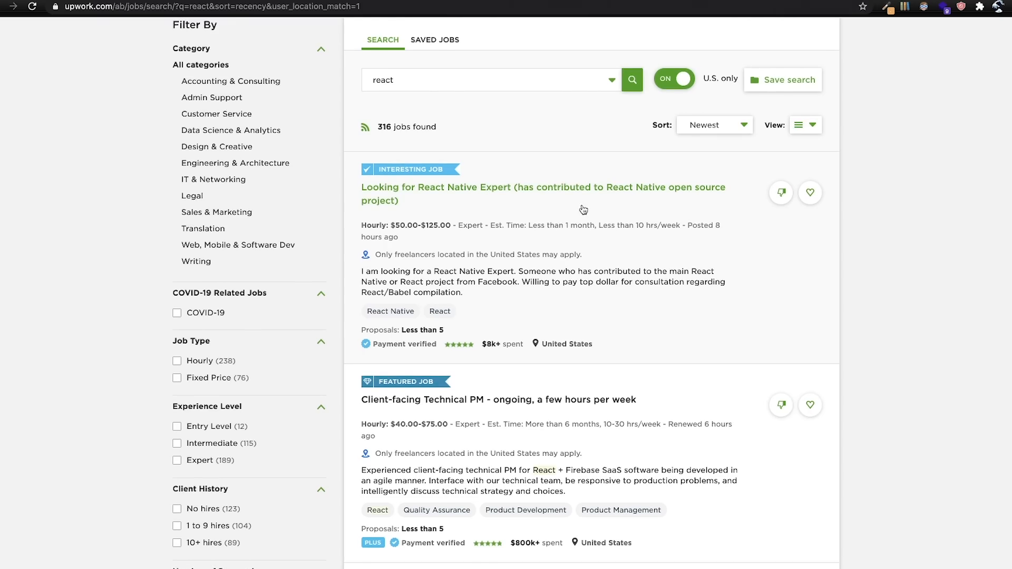
pyautogui.scroll(-3)
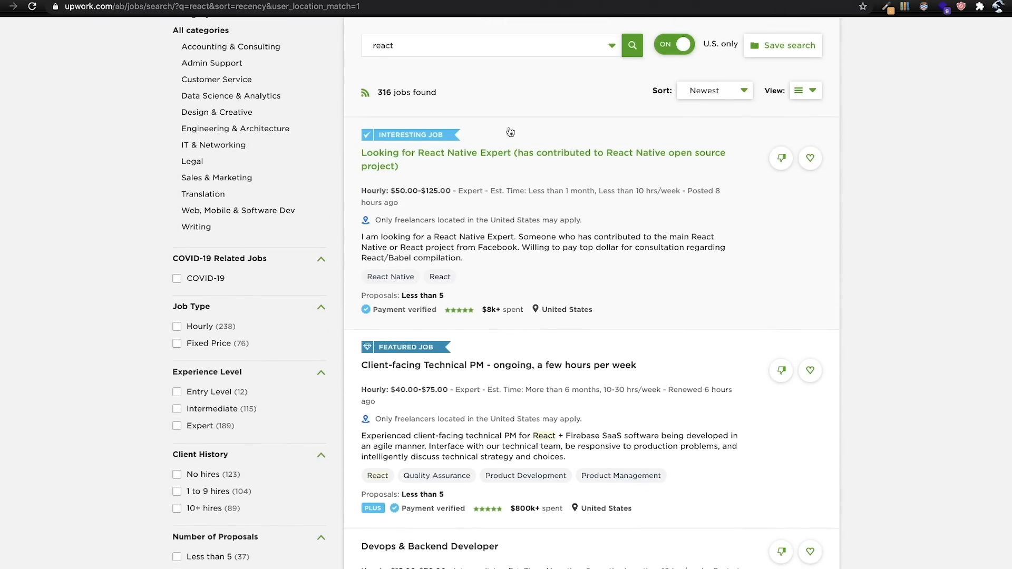
pyautogui.moveTo(477, 136)
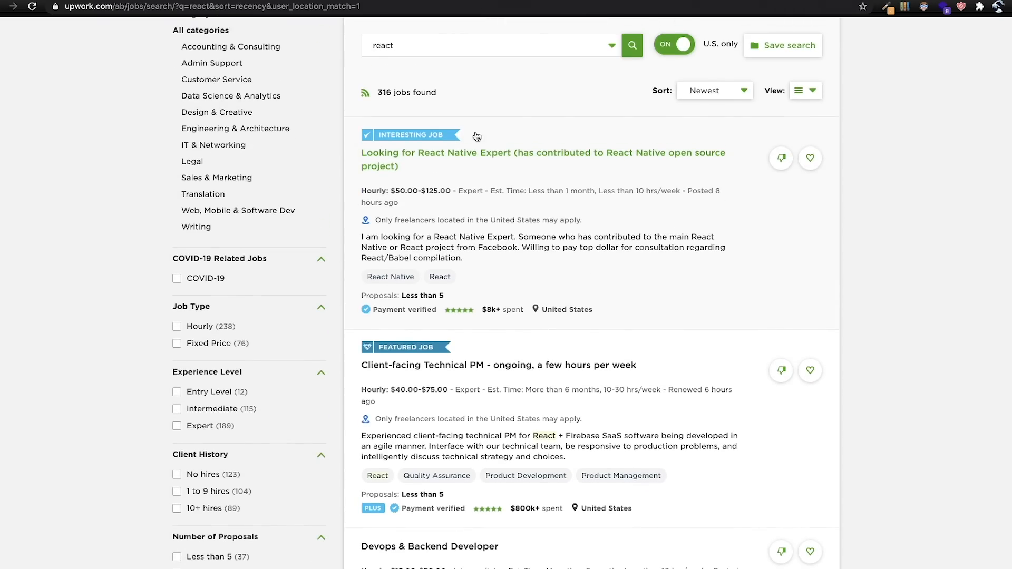
pyautogui.scroll(-3)
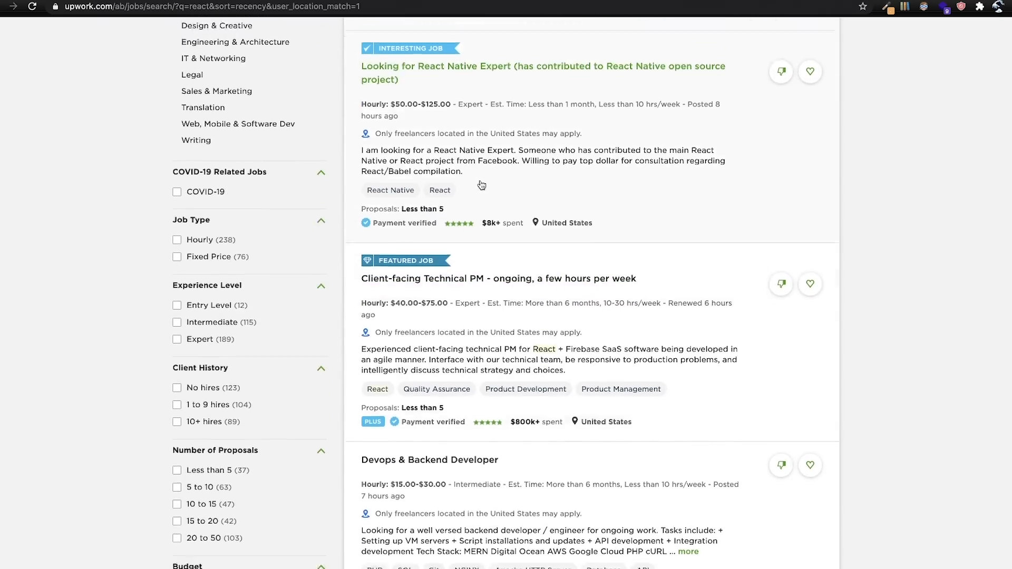
pyautogui.scroll(-3)
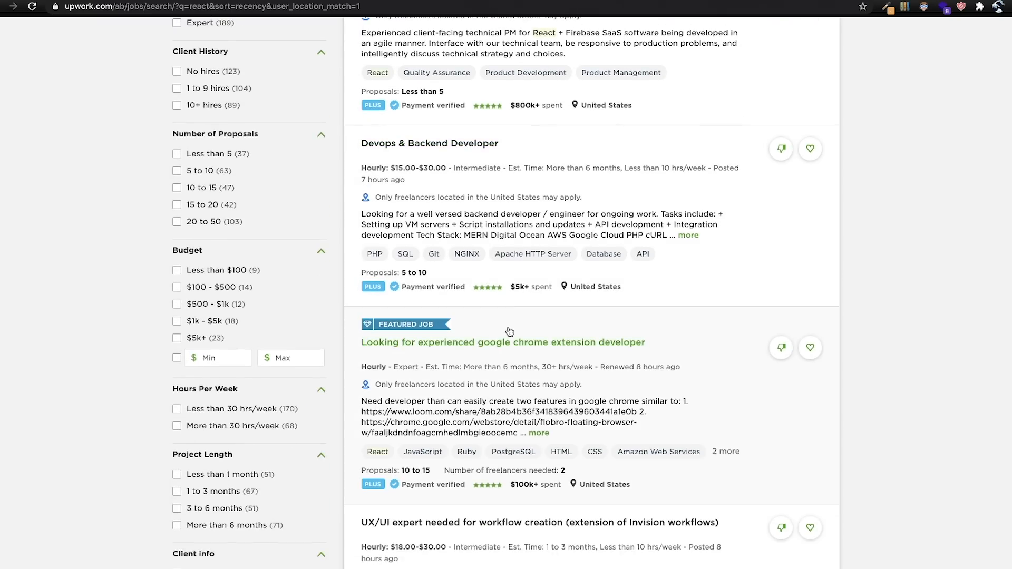
pyautogui.scroll(-3)
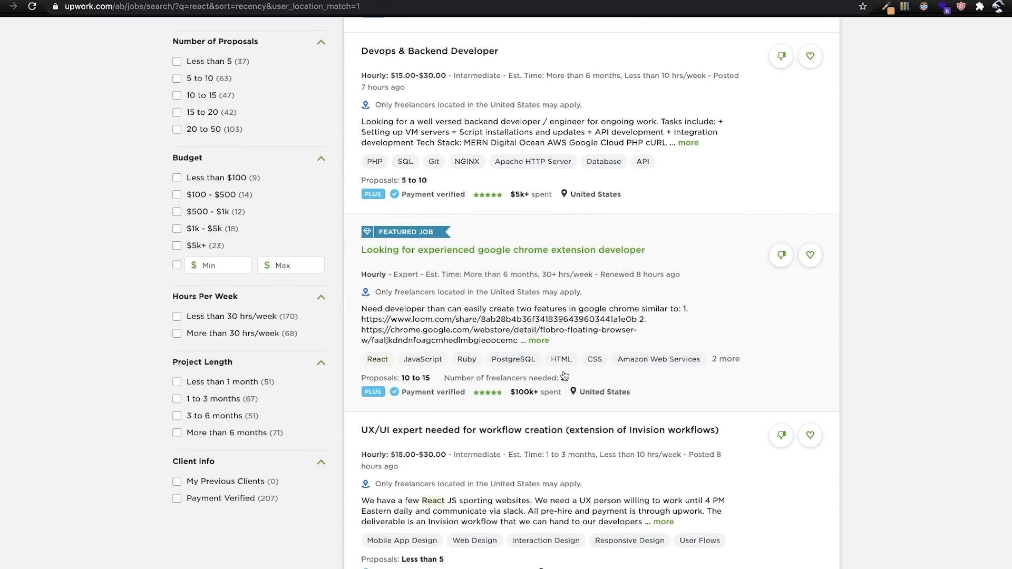
pyautogui.scroll(-3)
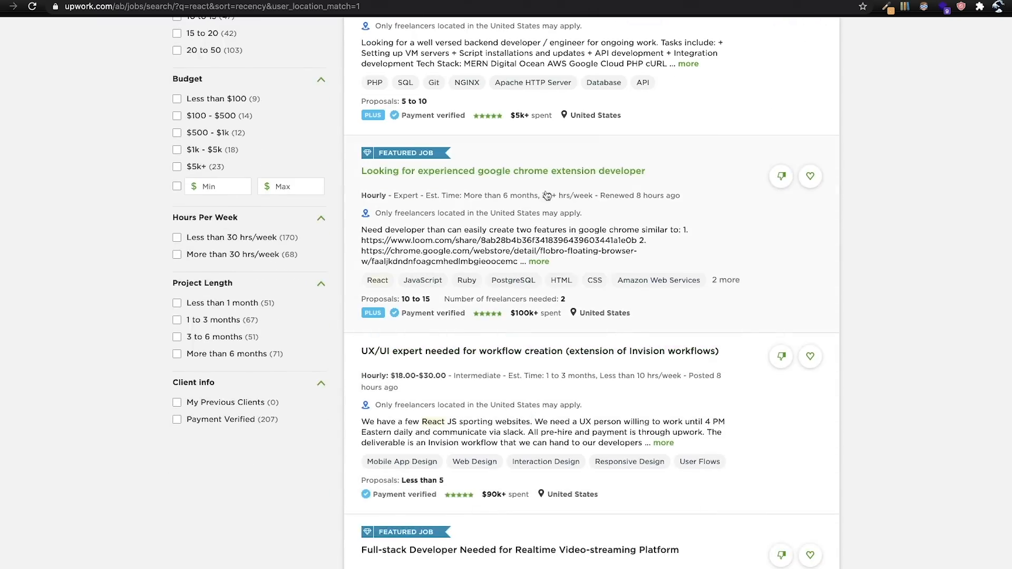
pyautogui.scroll(3)
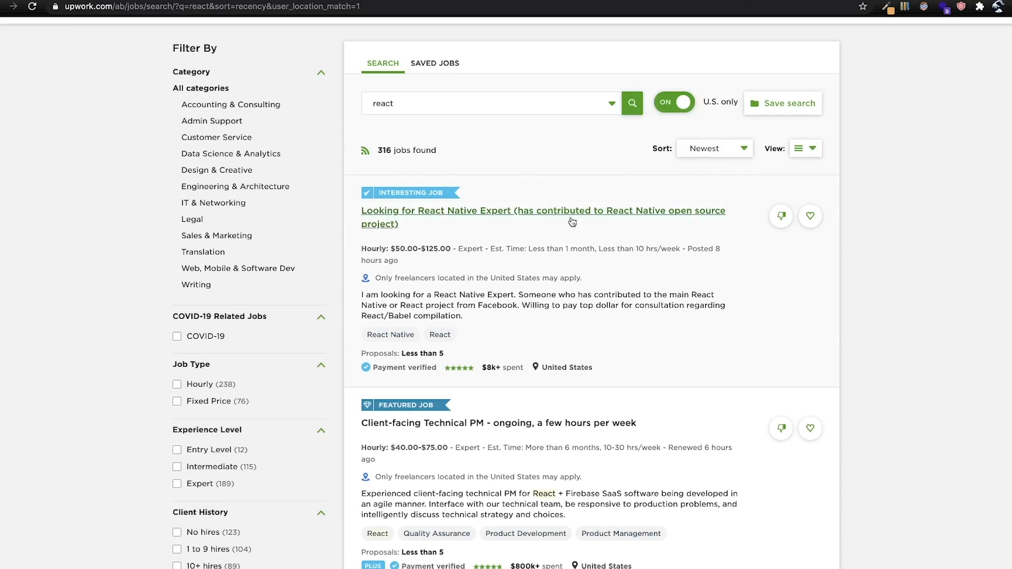
pyautogui.moveTo(436, 220)
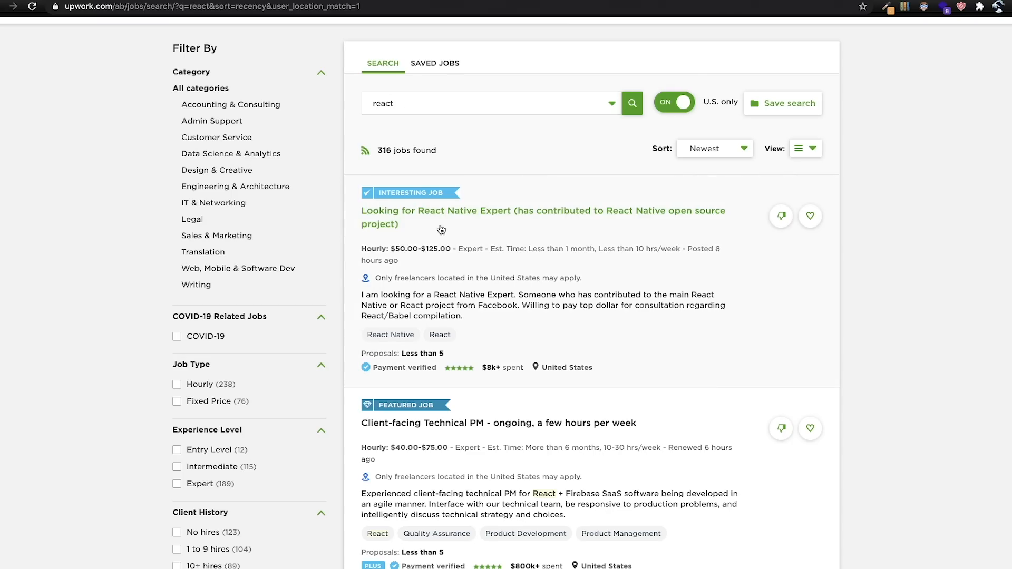
pyautogui.moveTo(469, 205)
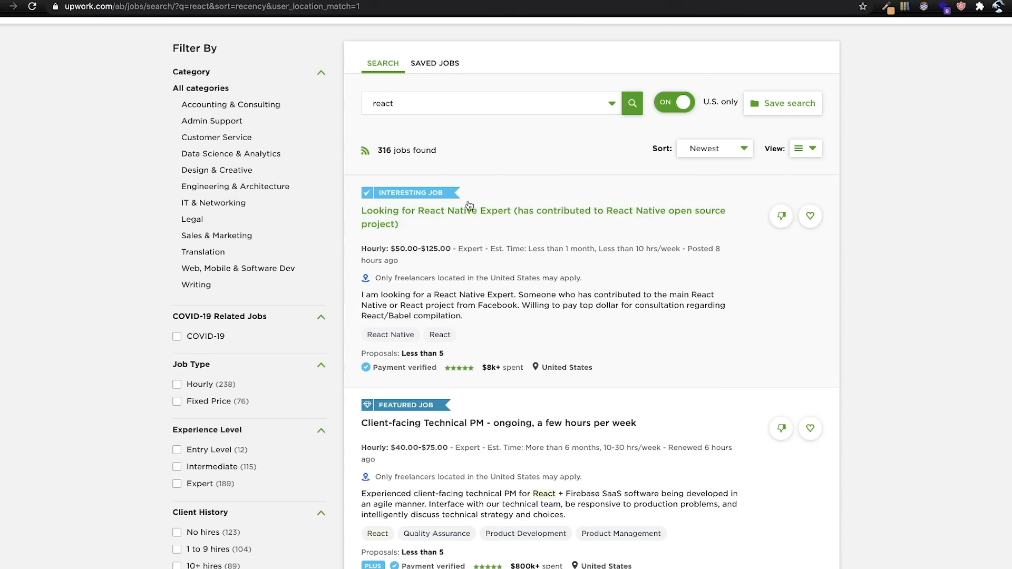
pyautogui.scroll(-3)
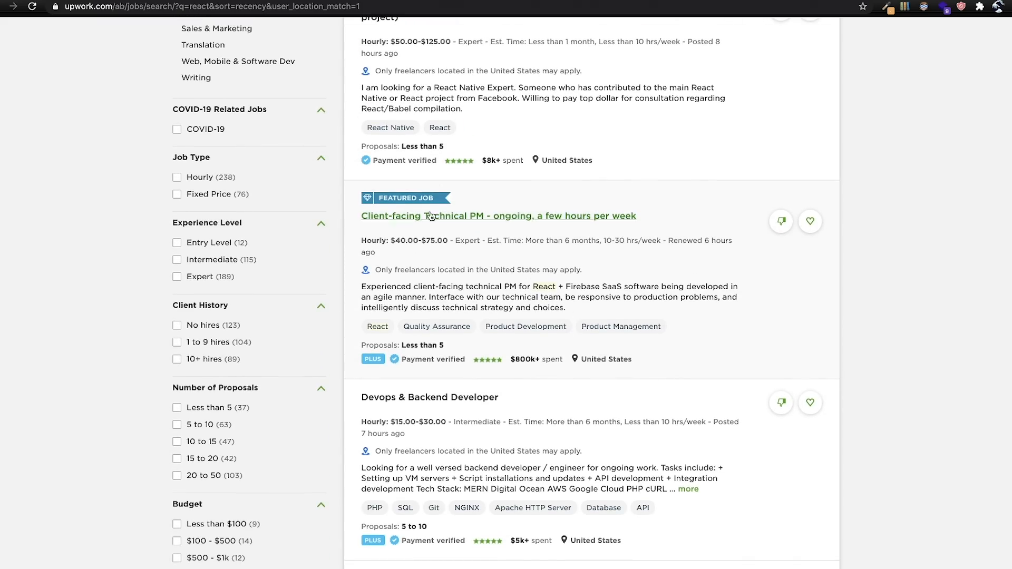
pyautogui.scroll(-3)
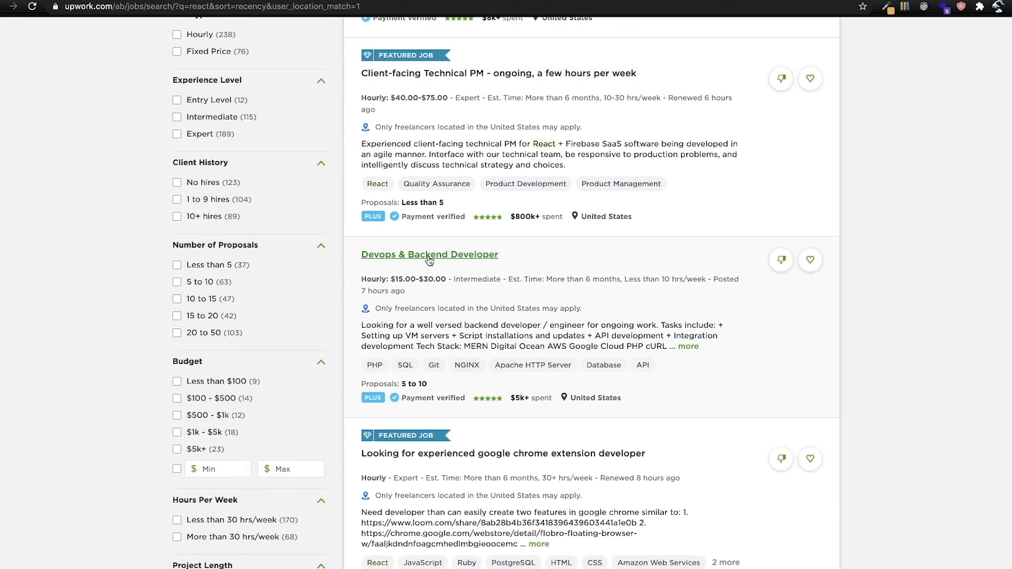
pyautogui.moveTo(554, 299)
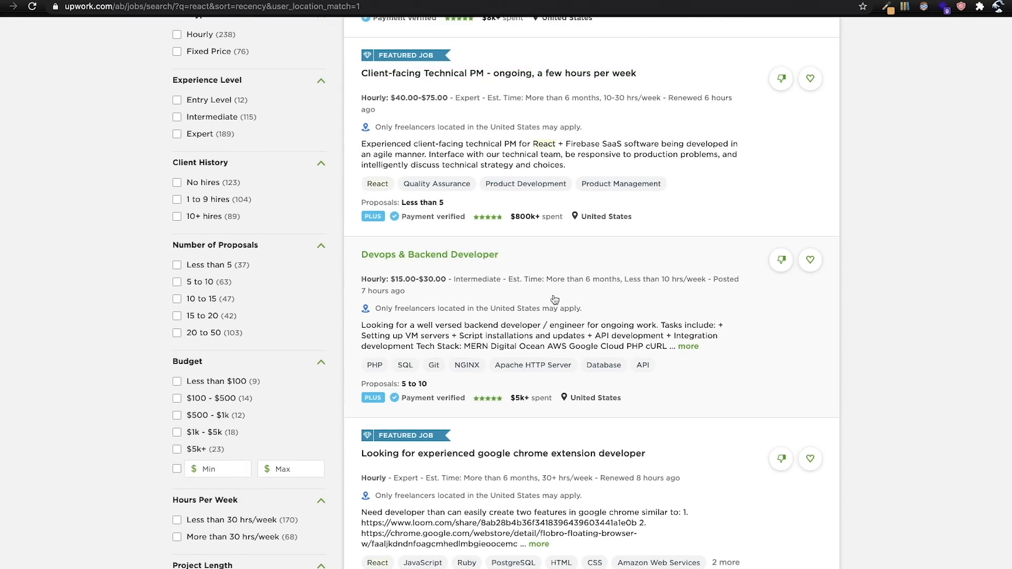
pyautogui.scroll(-3)
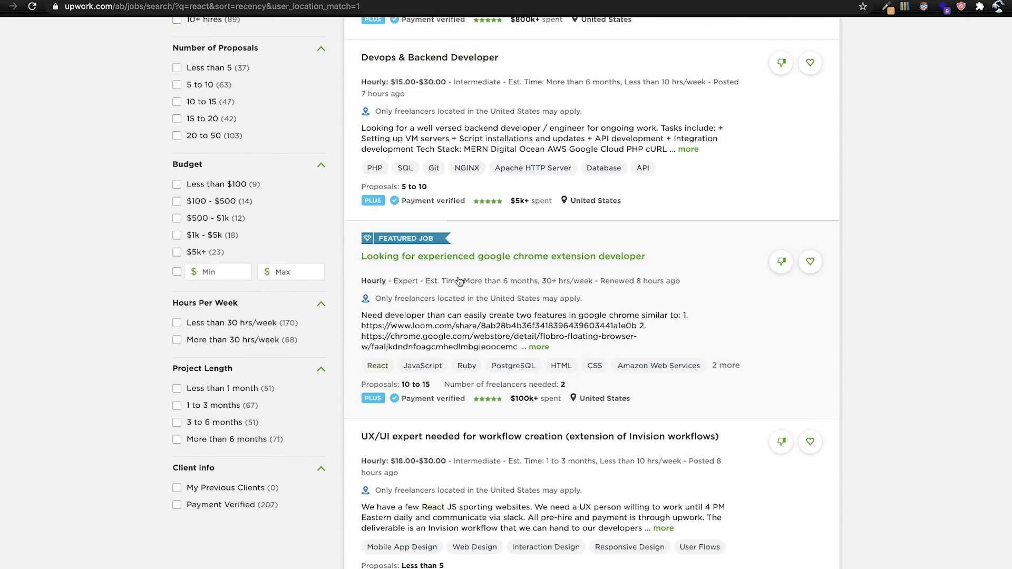
pyautogui.scroll(-3)
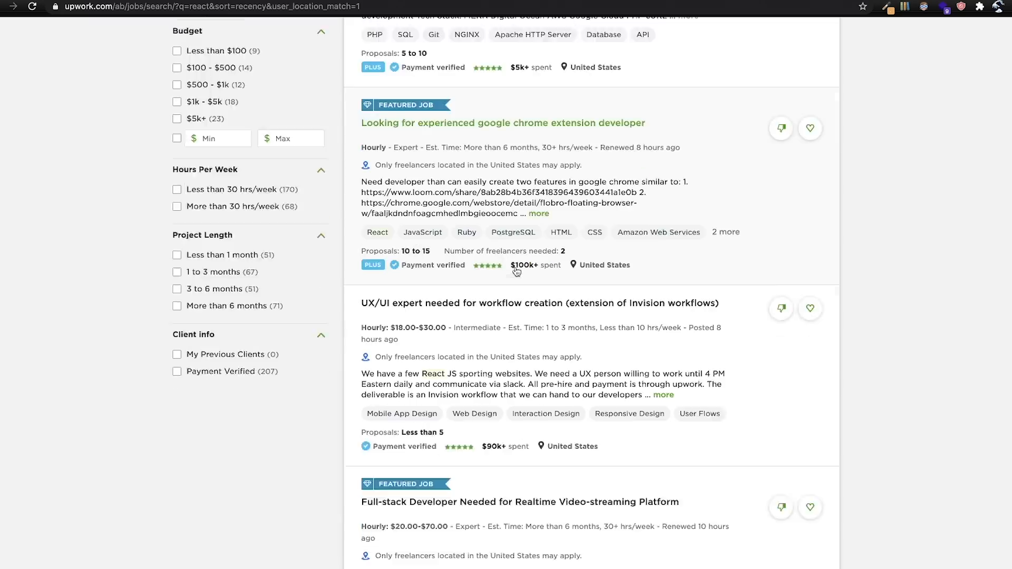
pyautogui.scroll(-3)
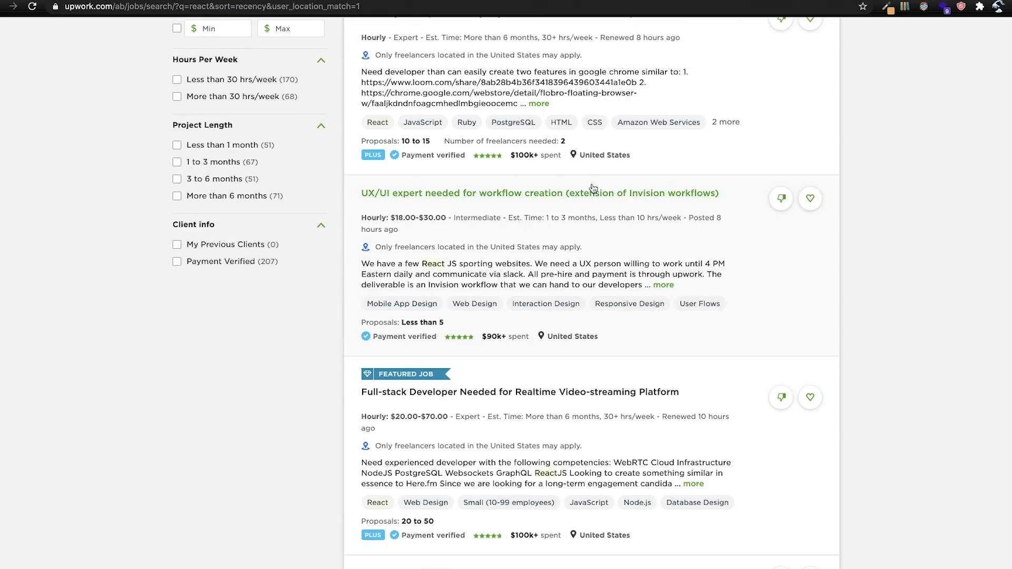
pyautogui.scroll(-3)
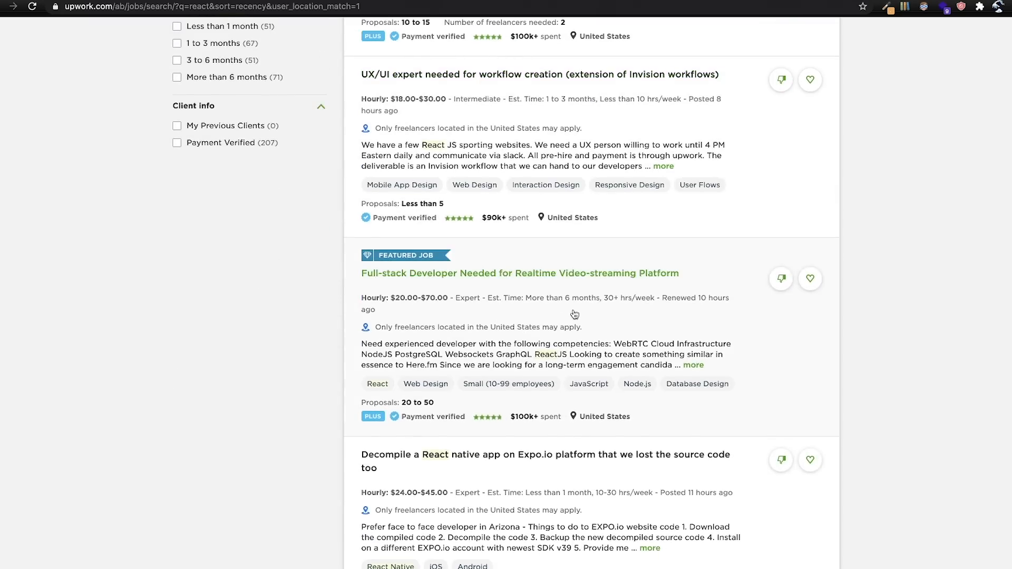
pyautogui.scroll(-3)
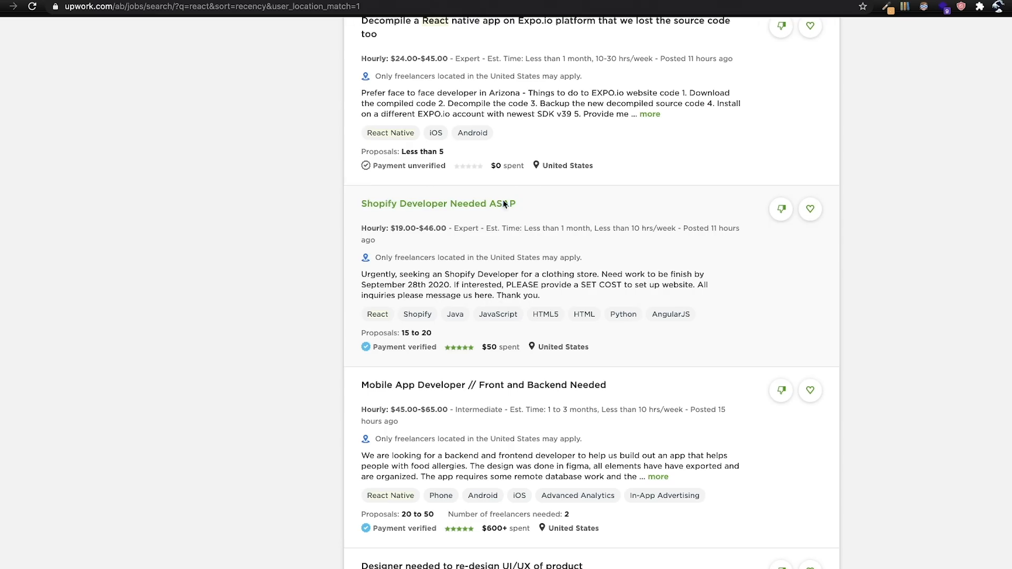
pyautogui.scroll(-3)
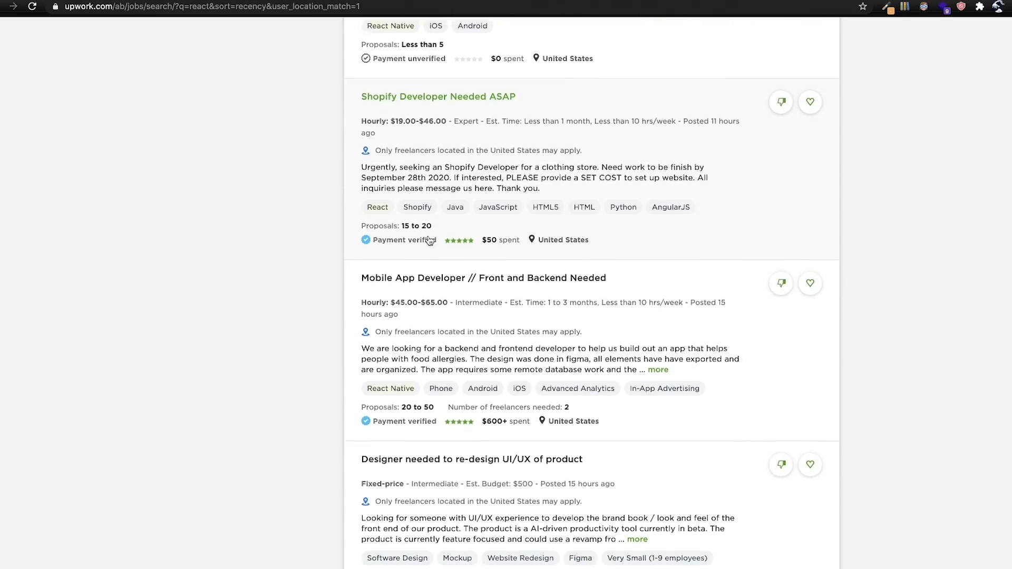
pyautogui.scroll(-3)
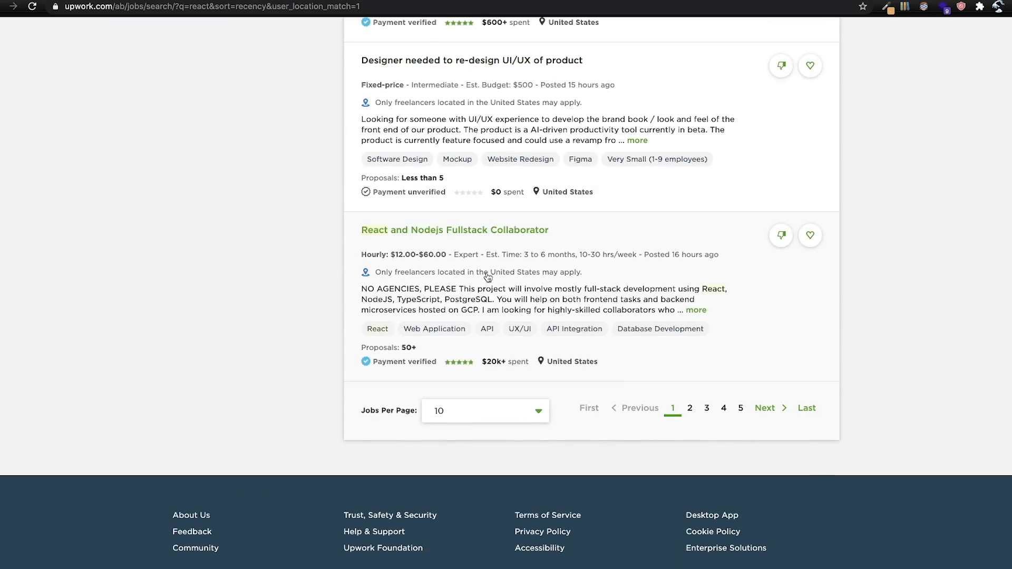
pyautogui.moveTo(477, 256)
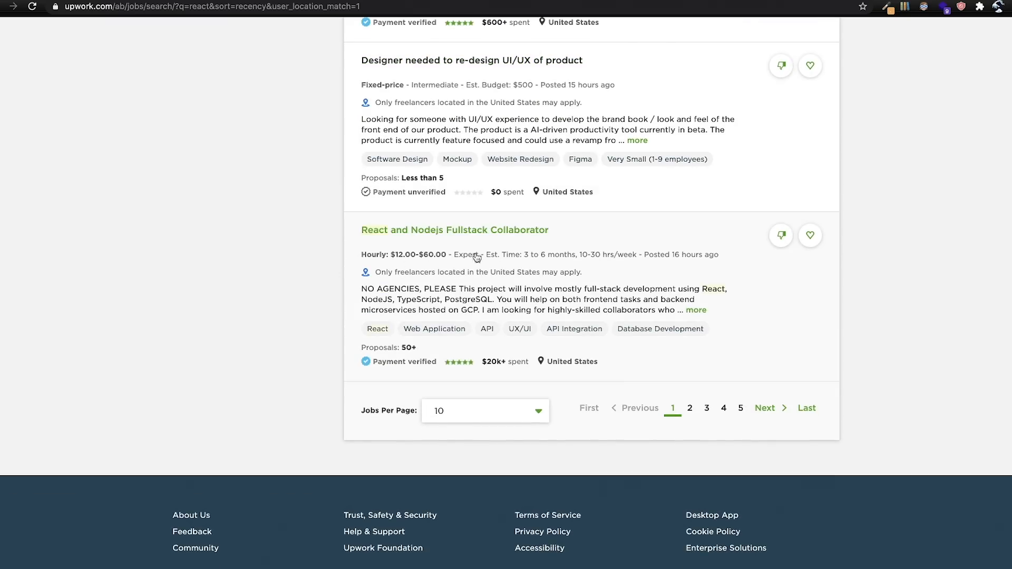
pyautogui.moveTo(454, 230)
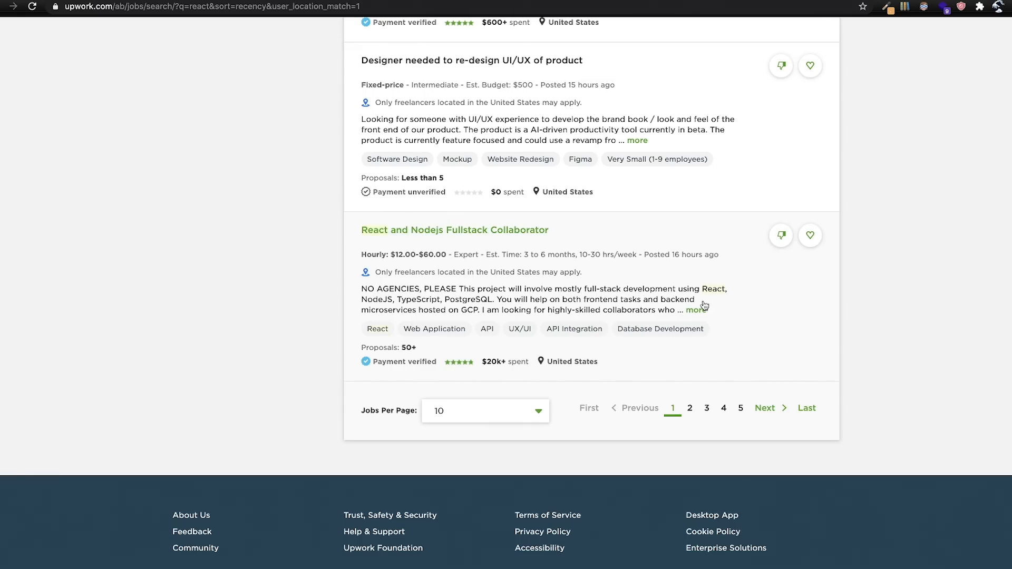
pyautogui.moveTo(537, 267)
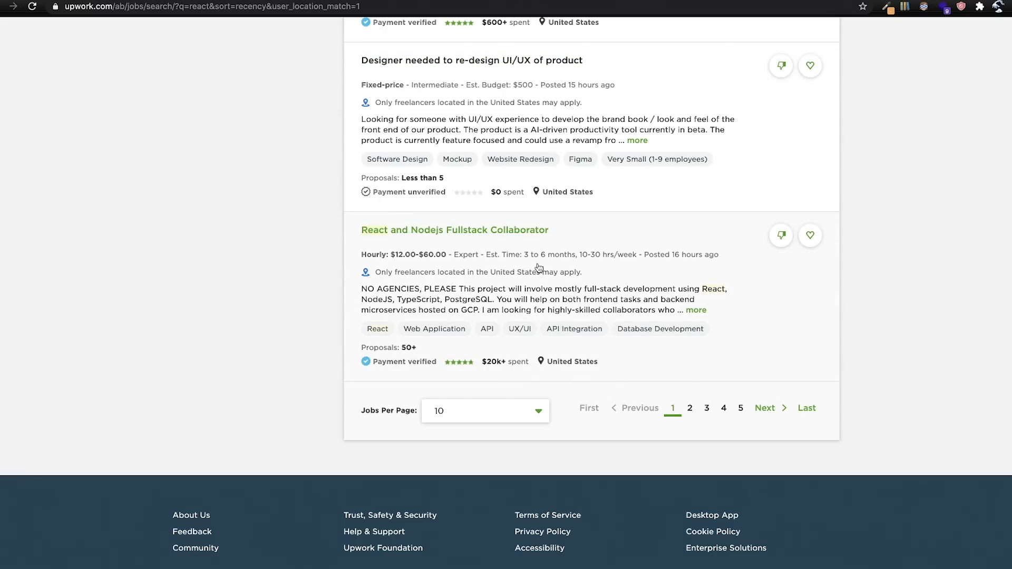
pyautogui.moveTo(389, 356)
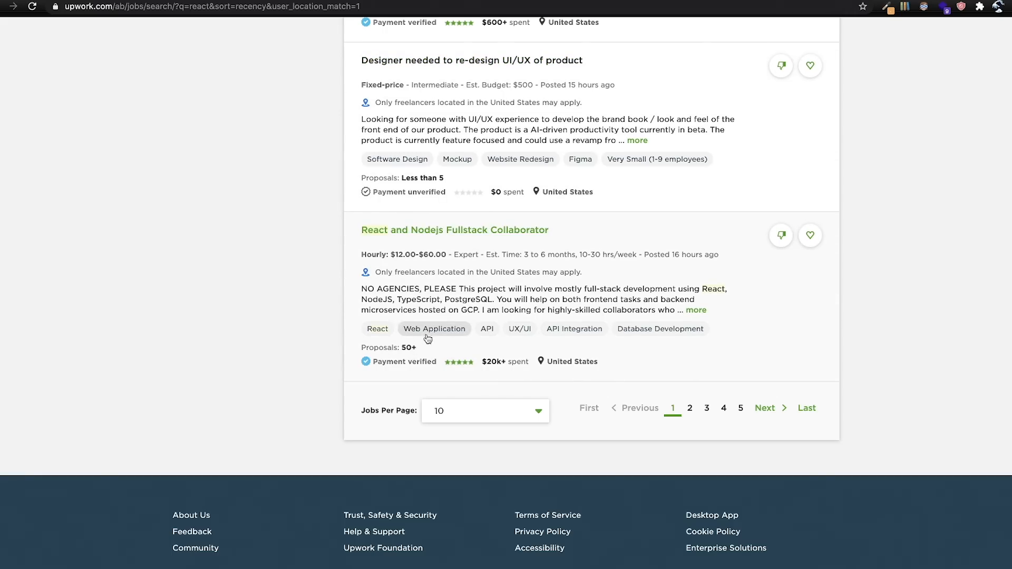
pyautogui.moveTo(399, 234)
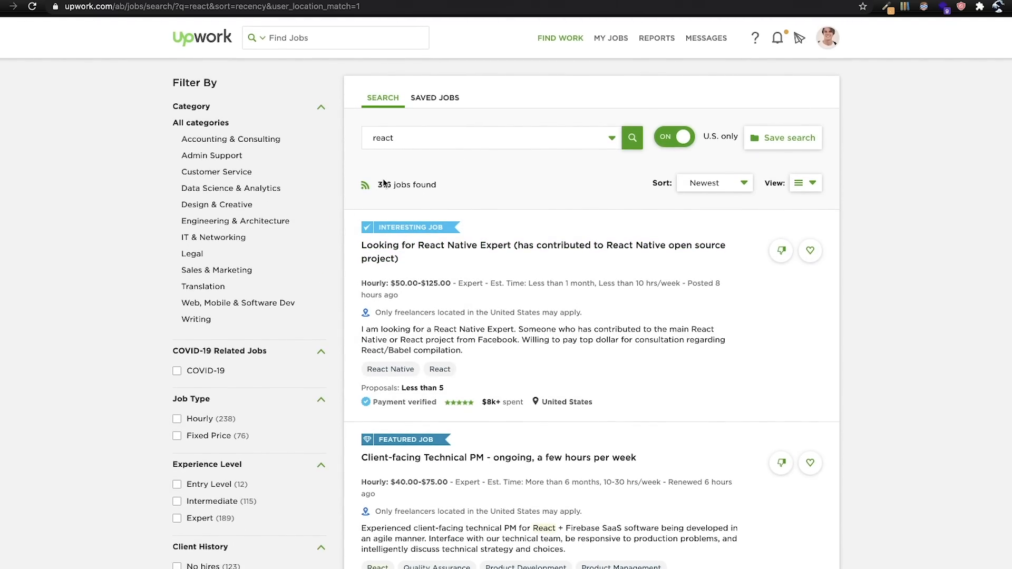
pyautogui.moveTo(449, 251)
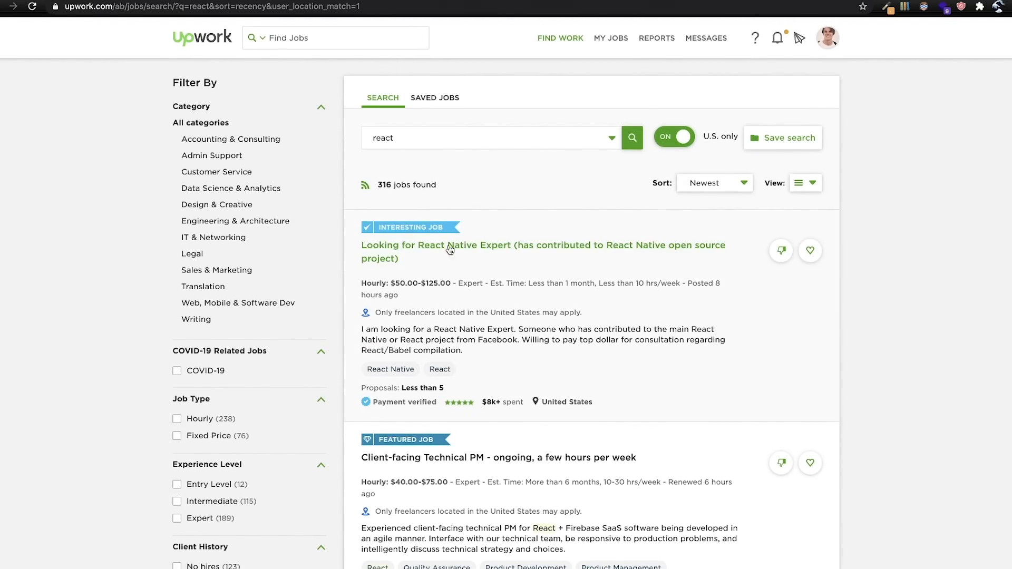
pyautogui.scroll(-3)
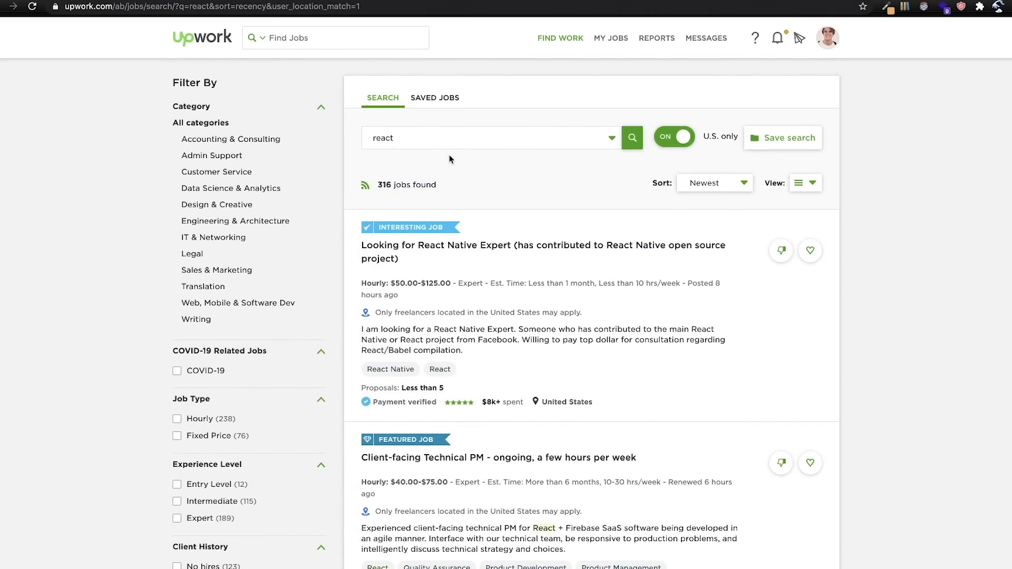
pyautogui.moveTo(494, 186)
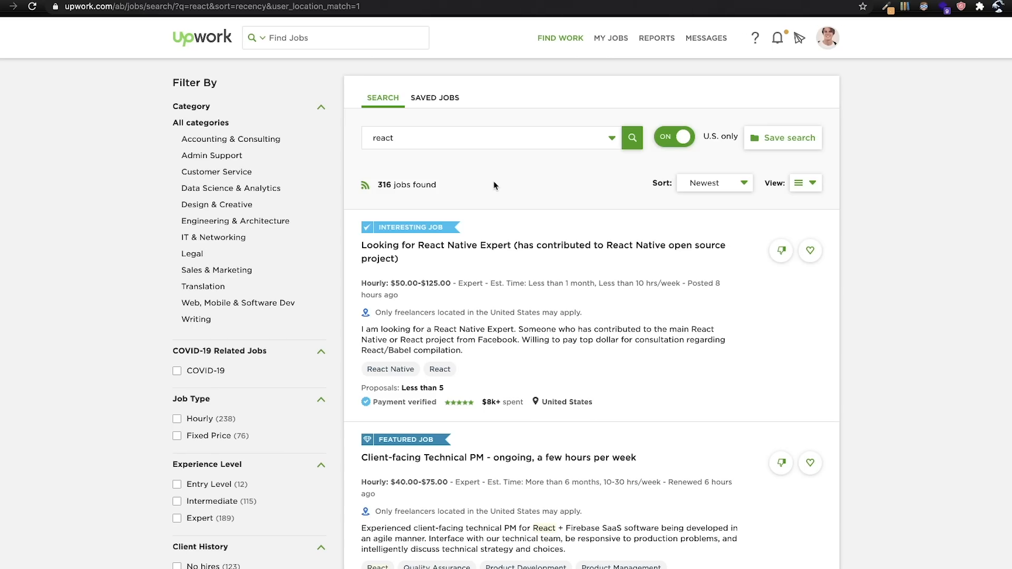
# Search U.S.-only jobs for 'python' and scroll through the 326 listings
pyautogui.write('python')
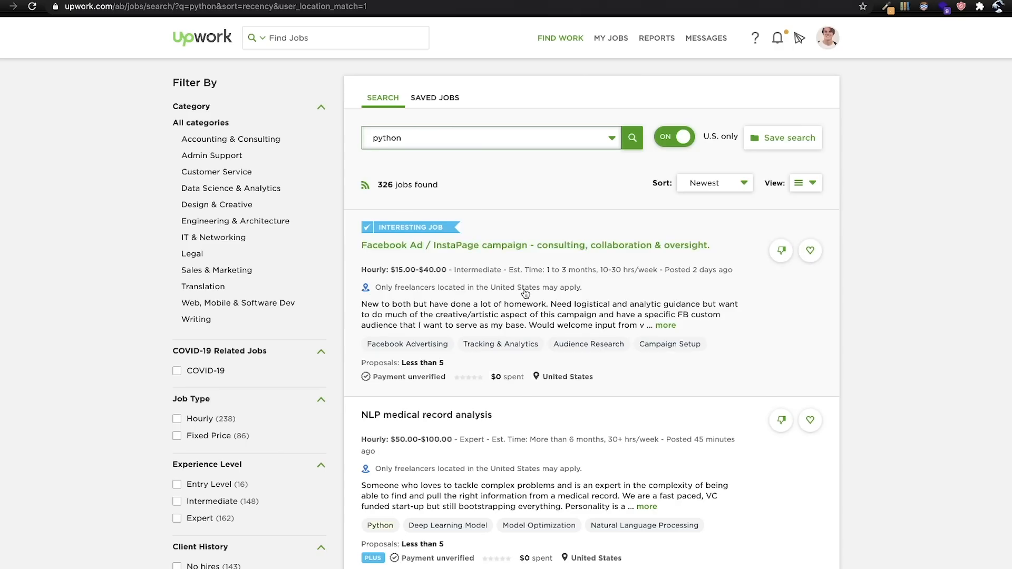
pyautogui.scroll(-3)
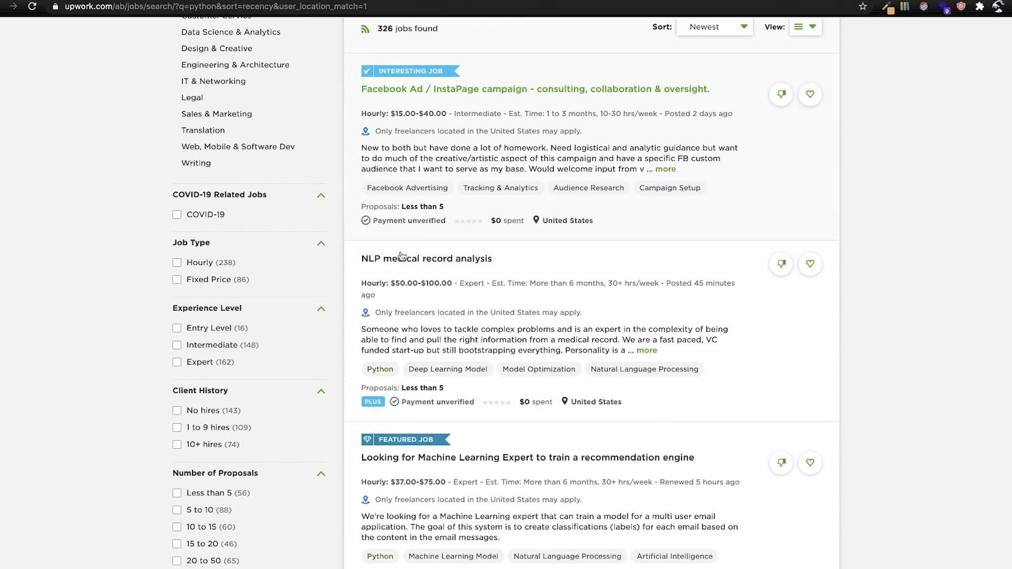
pyautogui.moveTo(527, 77)
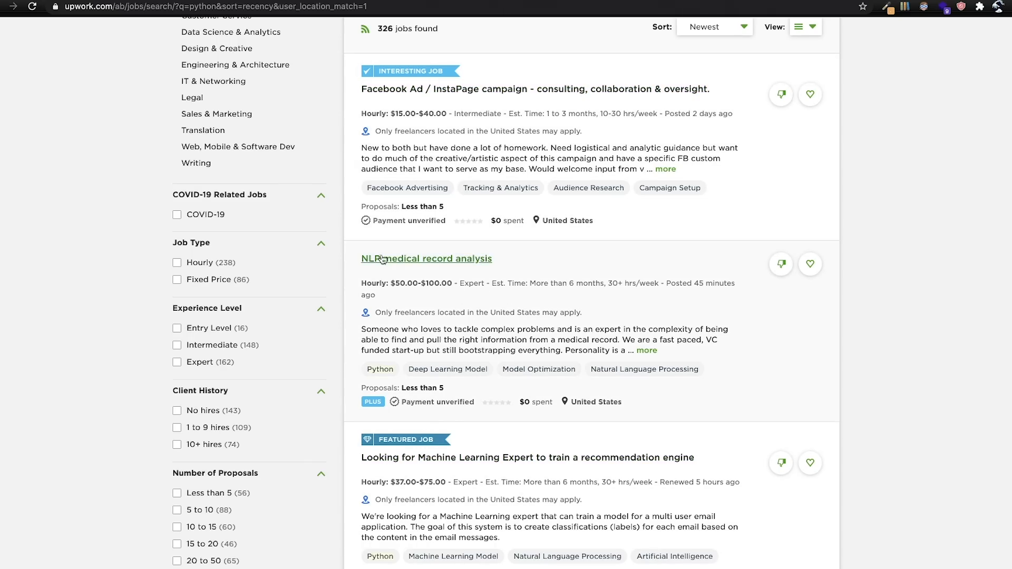
pyautogui.scroll(-3)
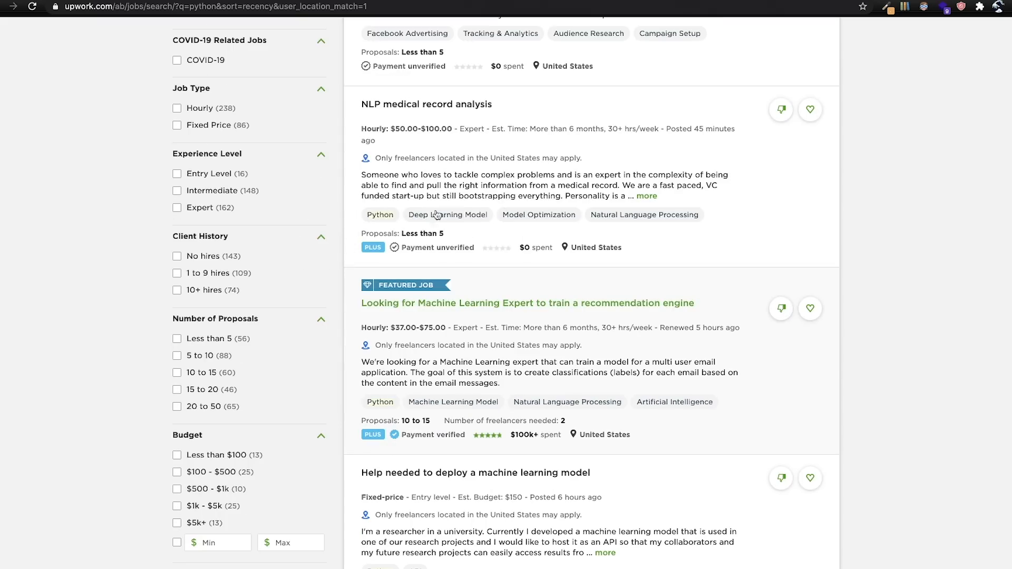
pyautogui.scroll(-3)
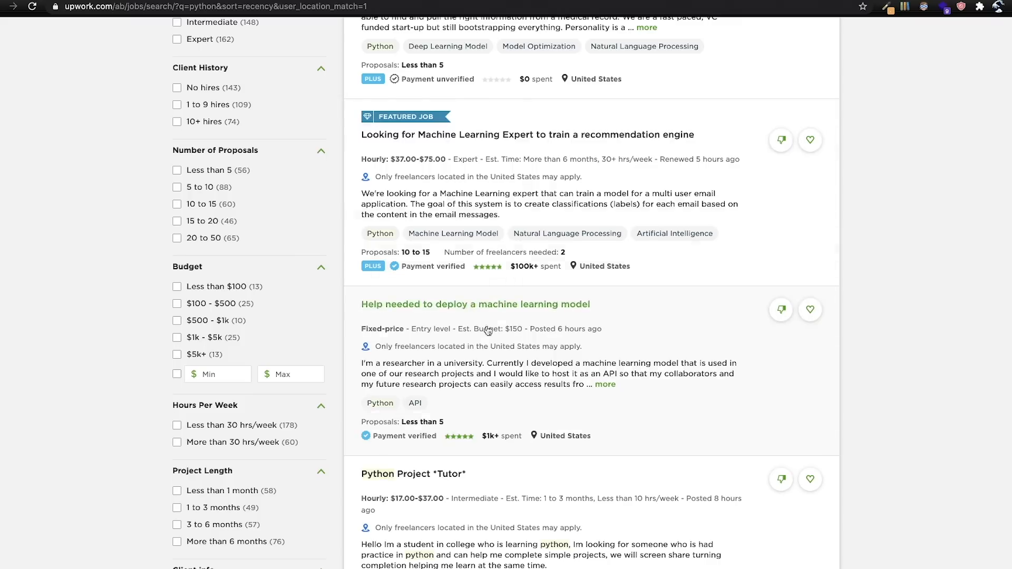
pyautogui.scroll(-3)
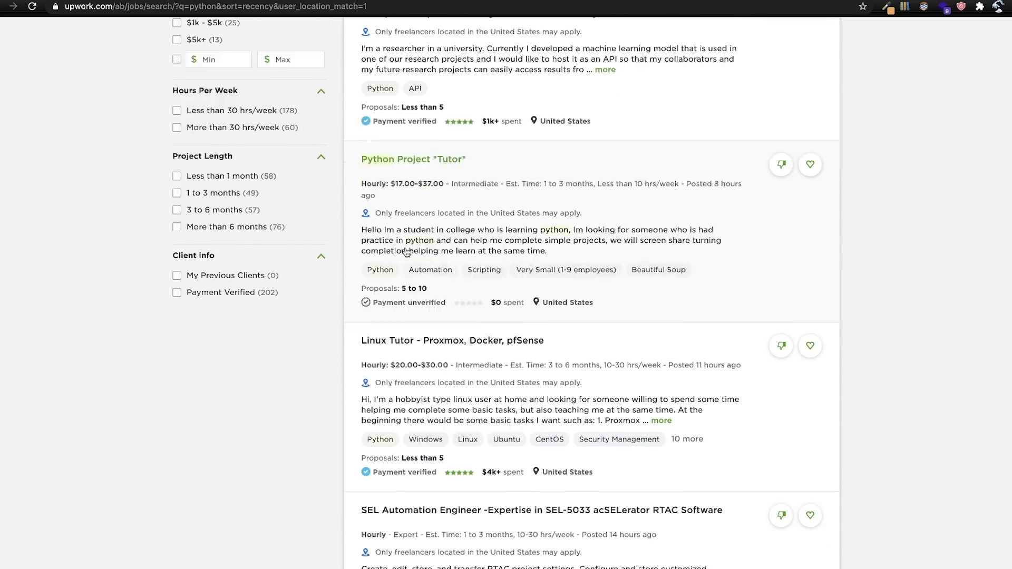
pyautogui.scroll(-3)
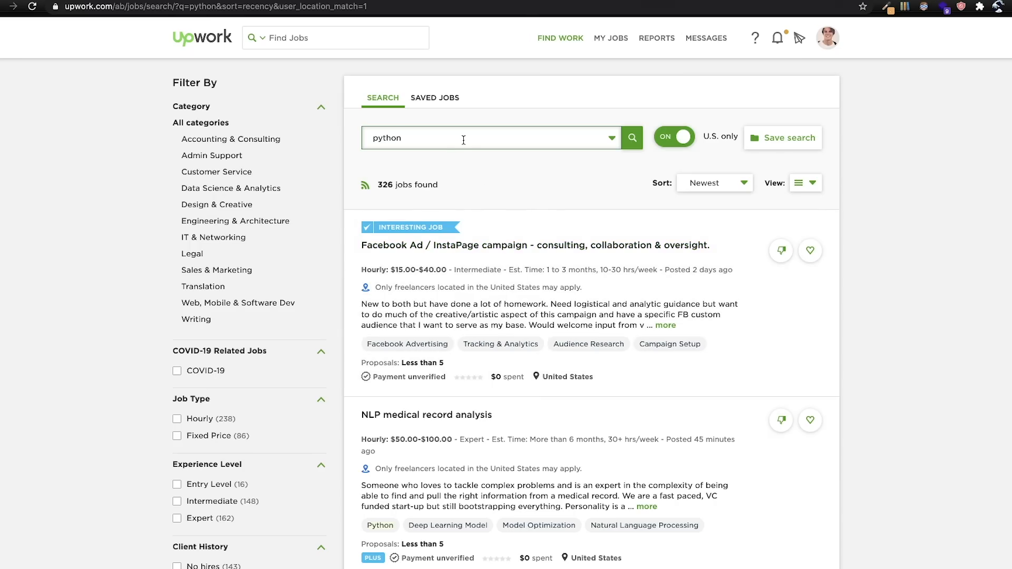
# Search U.S.-only jobs for 'shopify' and skim the 1,021 results
pyautogui.write('shopify')
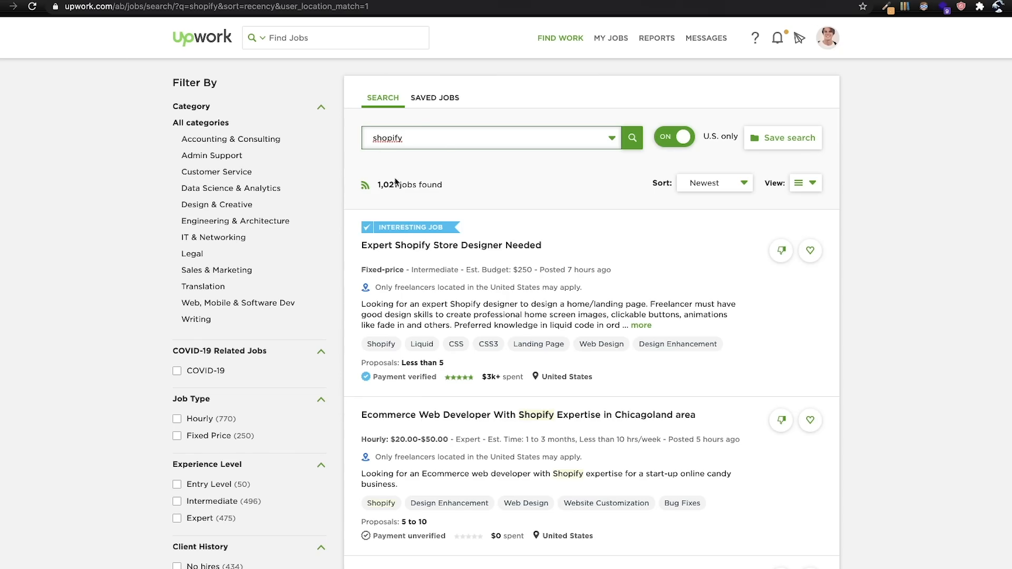
pyautogui.scroll(-3)
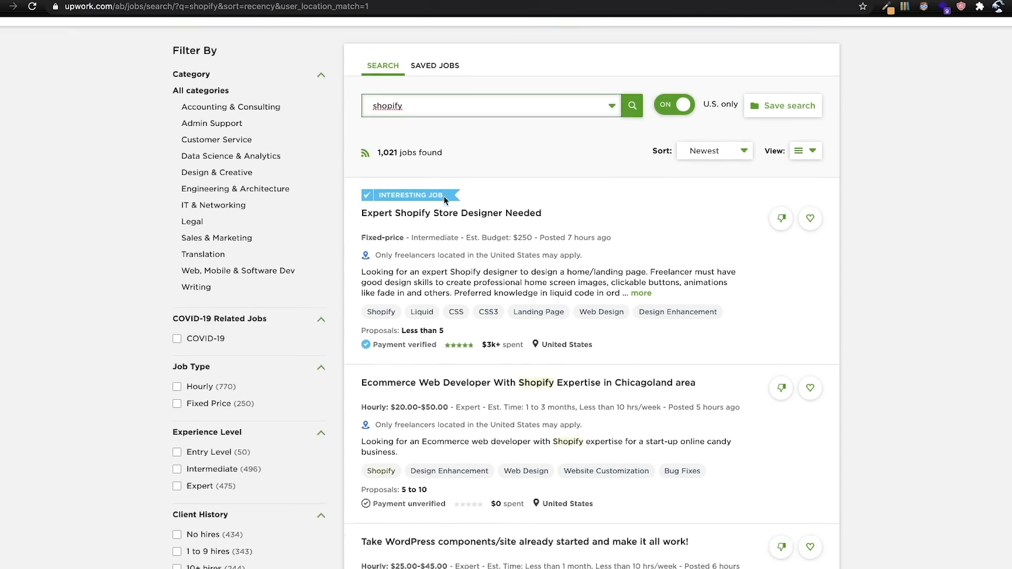
pyautogui.scroll(-3)
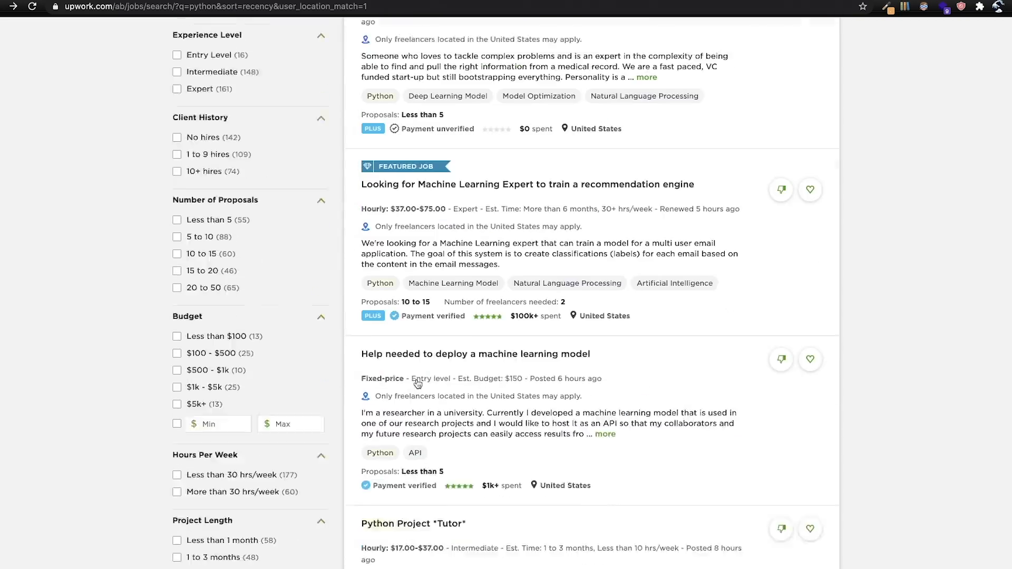
# Go back to the python results and scroll down through page two listings
pyautogui.scroll(-3)
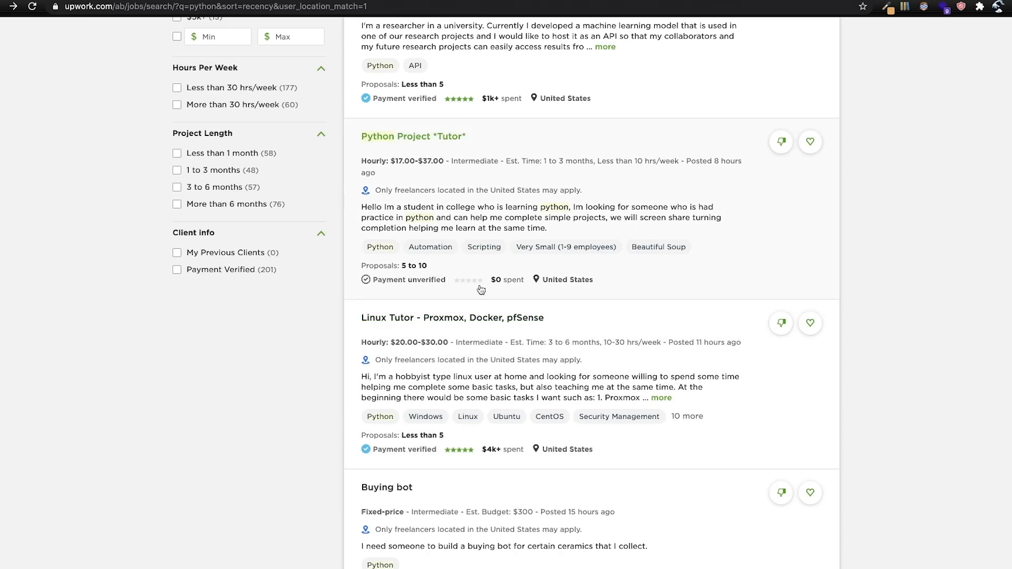
pyautogui.scroll(-3)
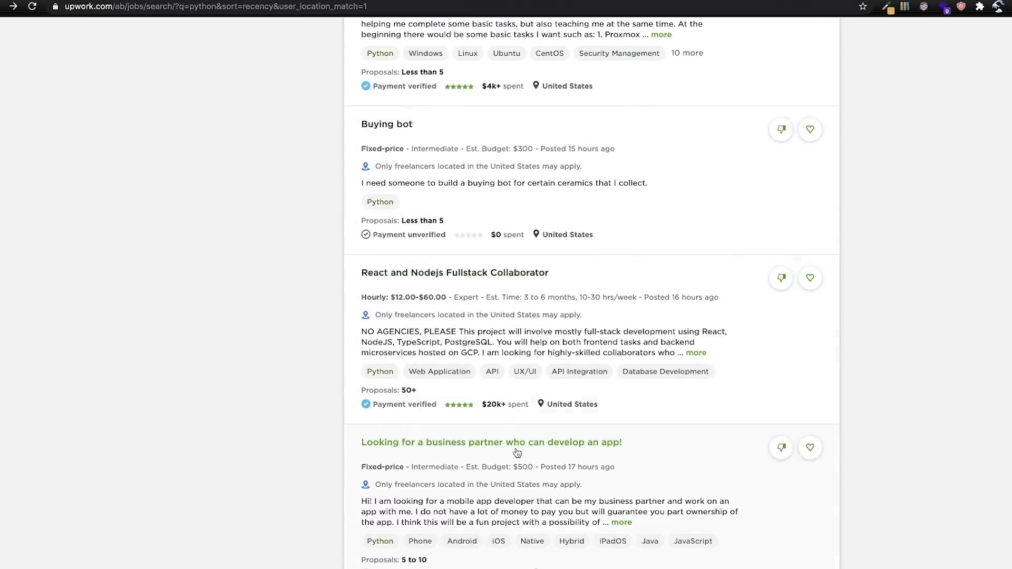
pyautogui.scroll(-3)
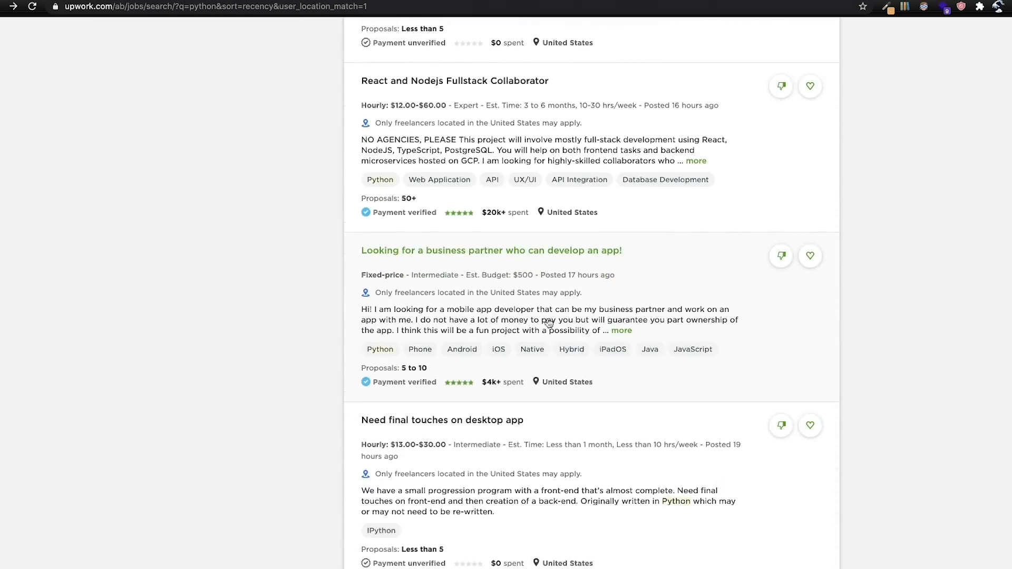
pyautogui.scroll(-3)
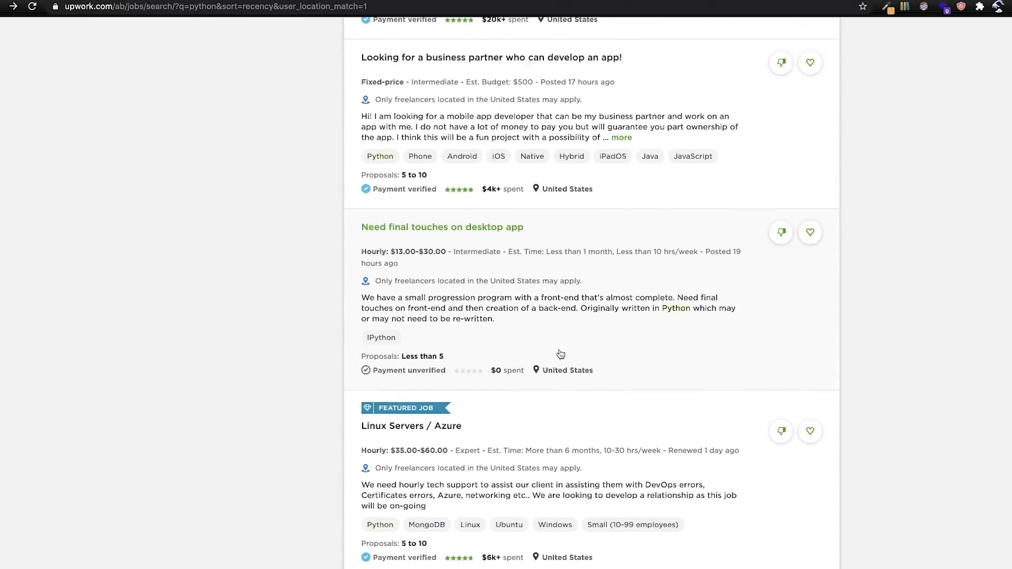
pyautogui.scroll(-3)
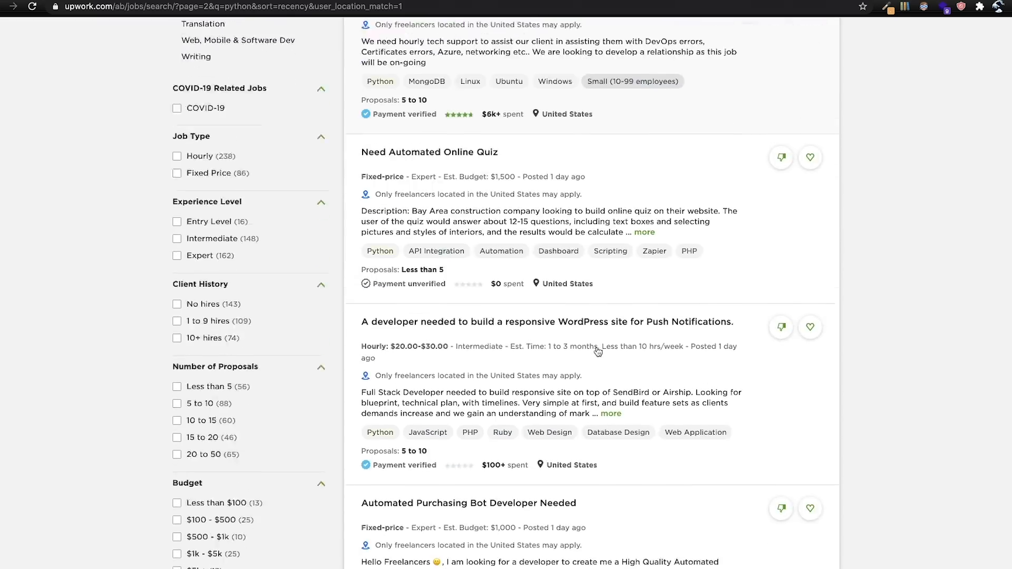
# Scroll python page two and expand the Python Developer job's full description
pyautogui.scroll(-3)
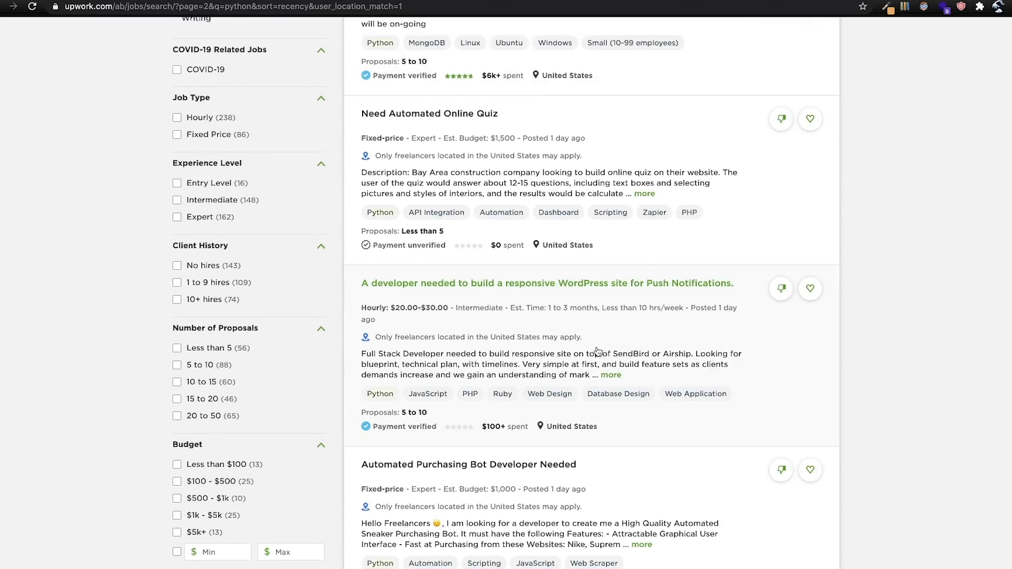
pyautogui.scroll(-3)
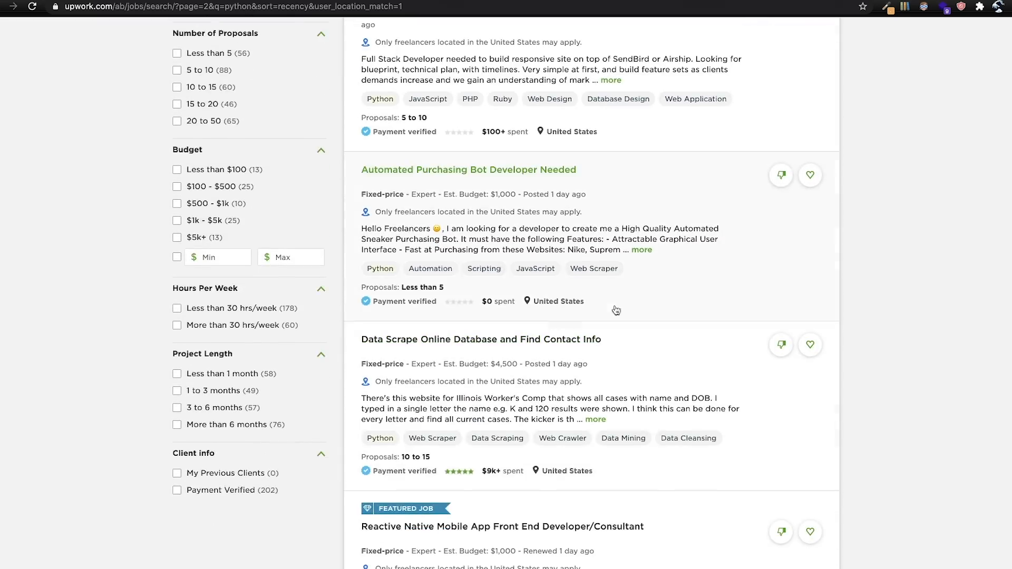
pyautogui.scroll(-3)
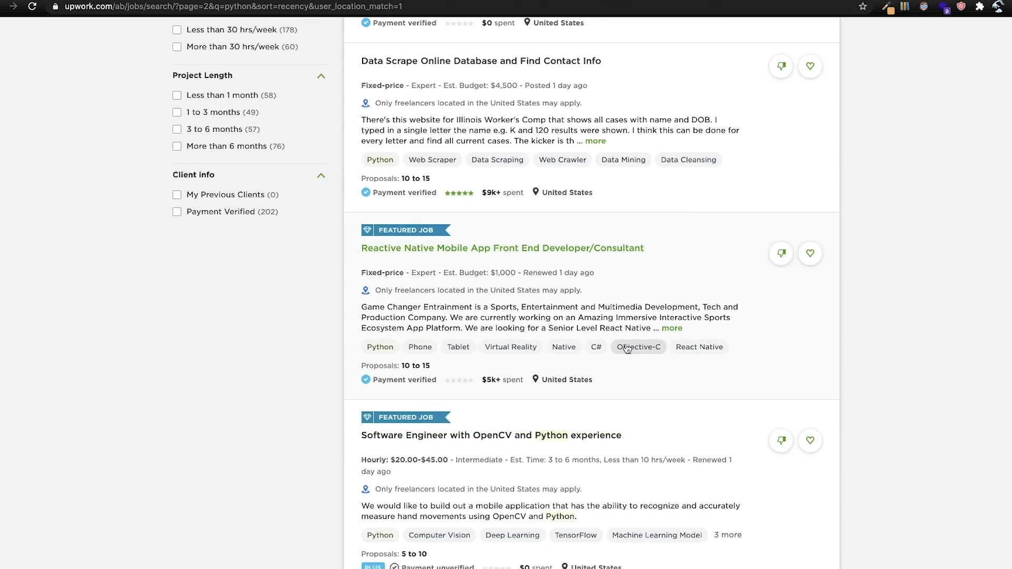
pyautogui.scroll(-3)
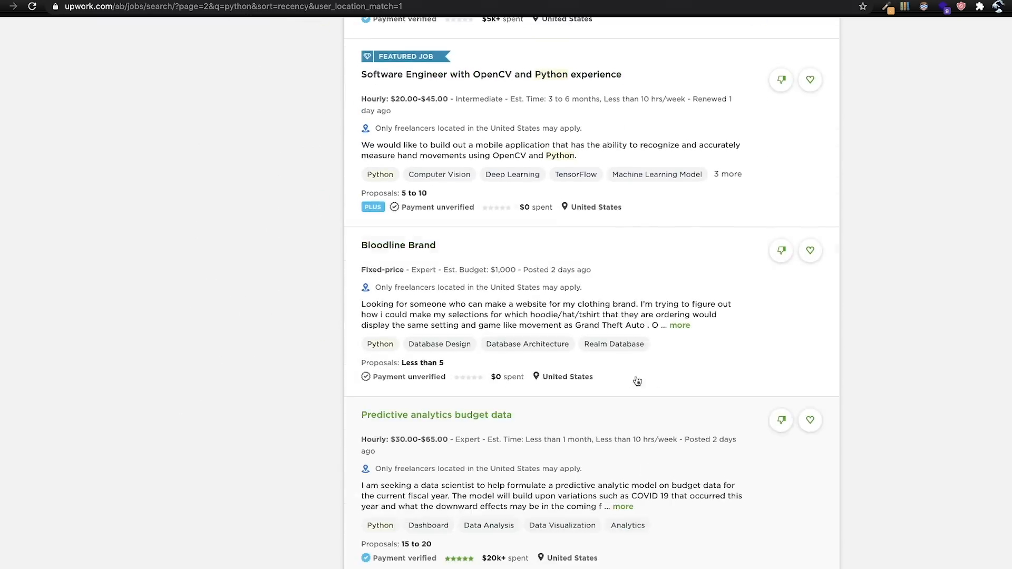
pyautogui.scroll(-3)
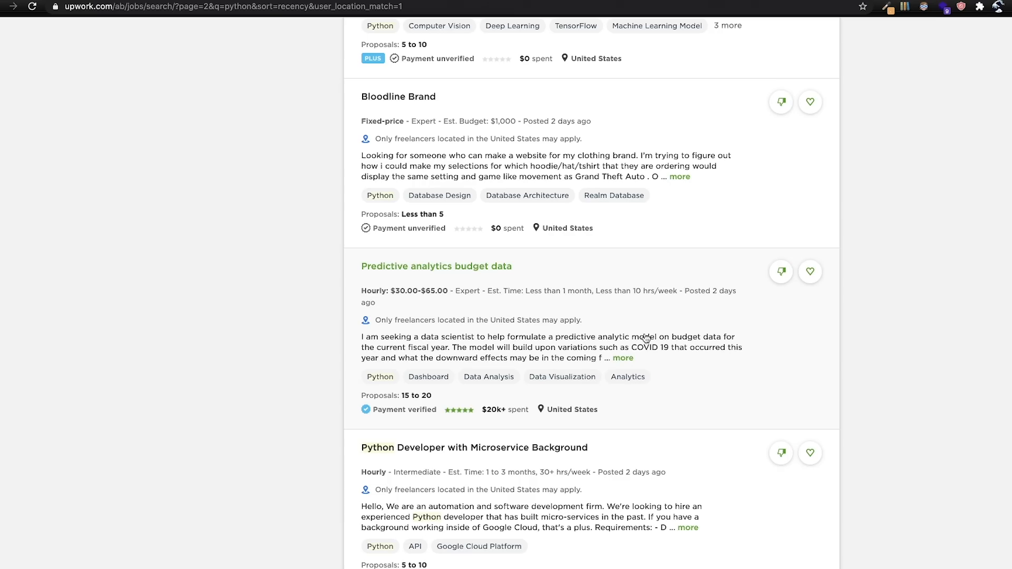
pyautogui.scroll(-3)
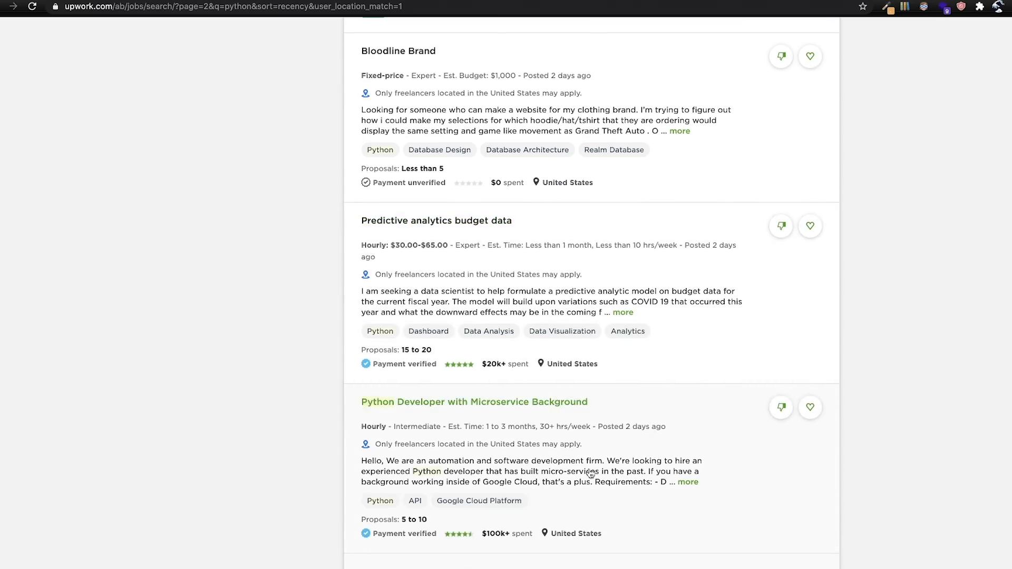
pyautogui.moveTo(487, 487)
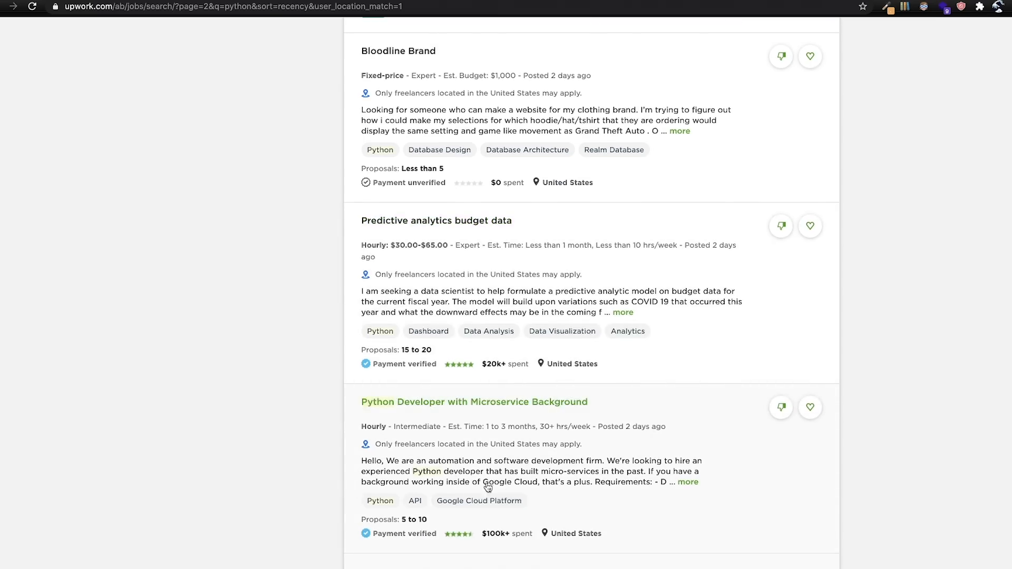
pyautogui.click(687, 483)
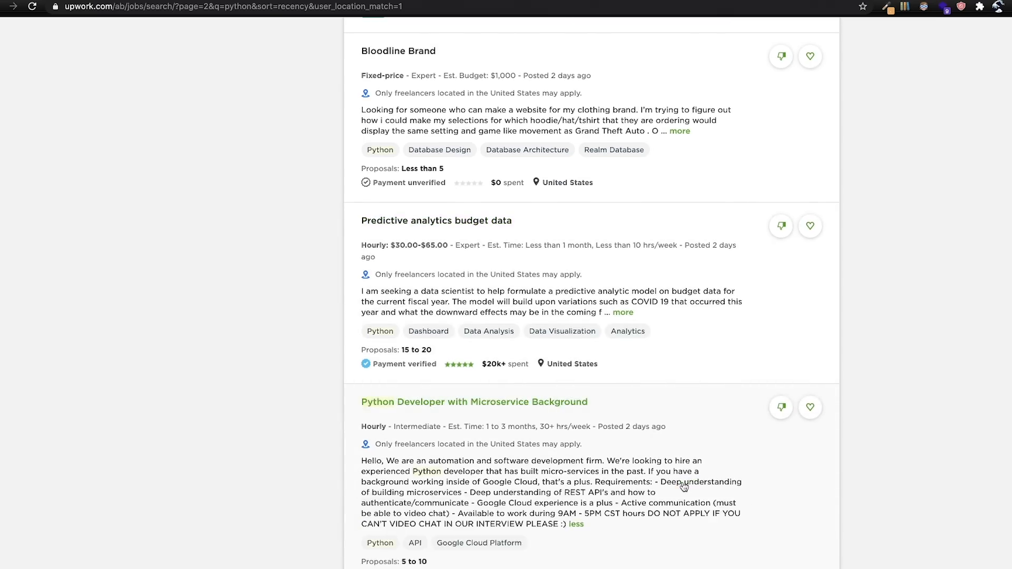
pyautogui.scroll(-3)
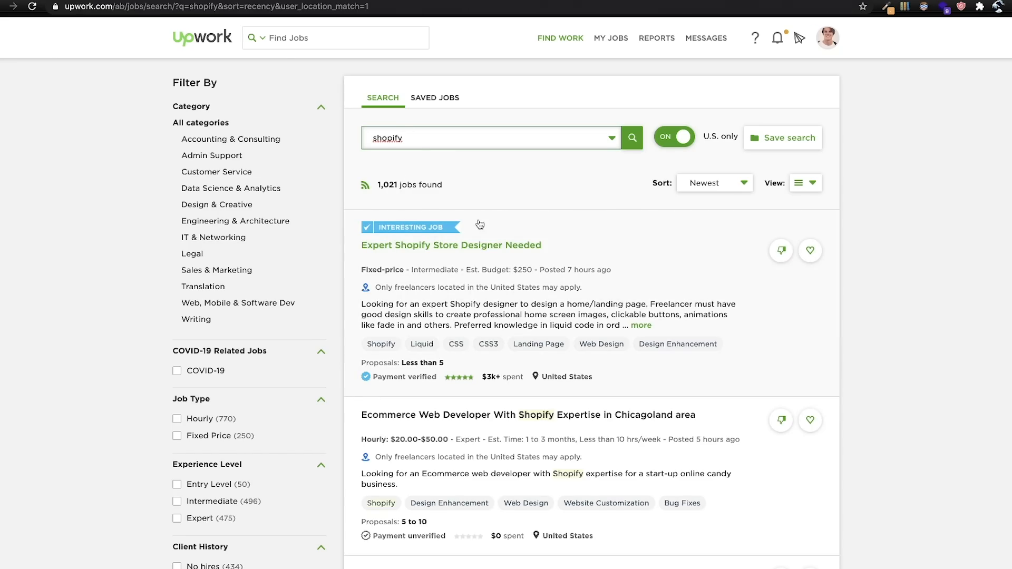
pyautogui.scroll(-3)
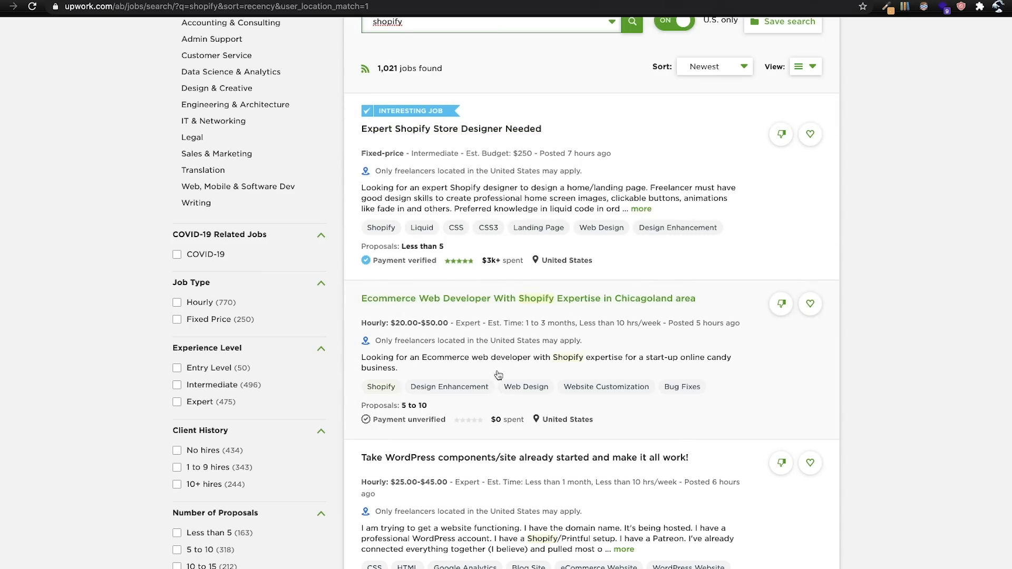
pyautogui.scroll(-3)
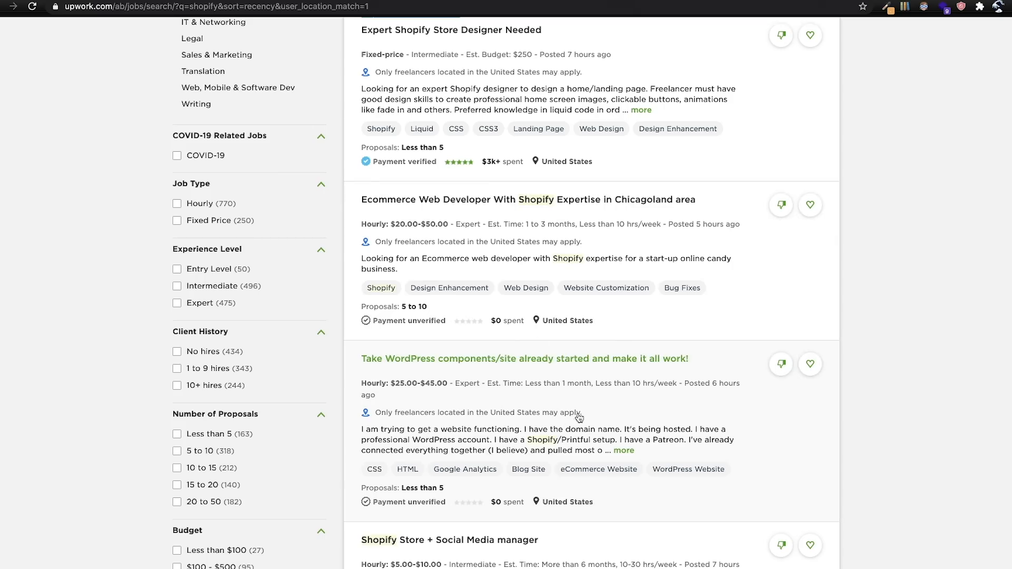
pyautogui.moveTo(590, 436)
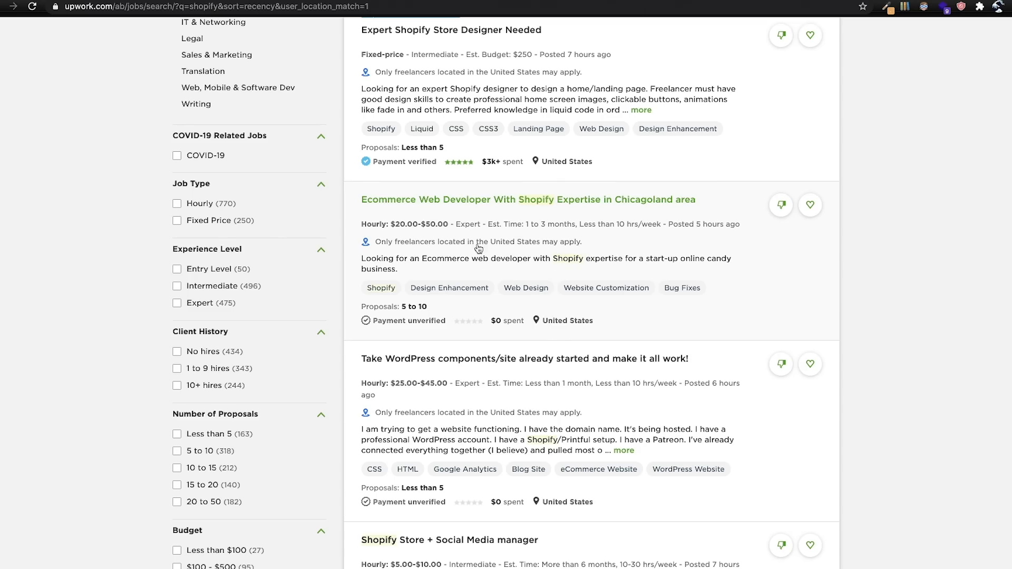
pyautogui.scroll(-3)
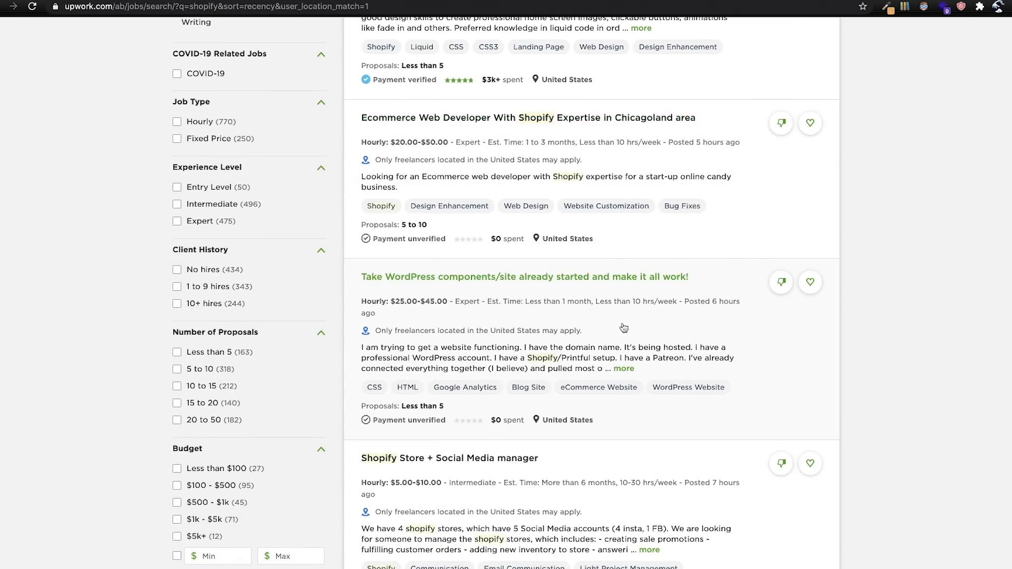
pyautogui.scroll(-3)
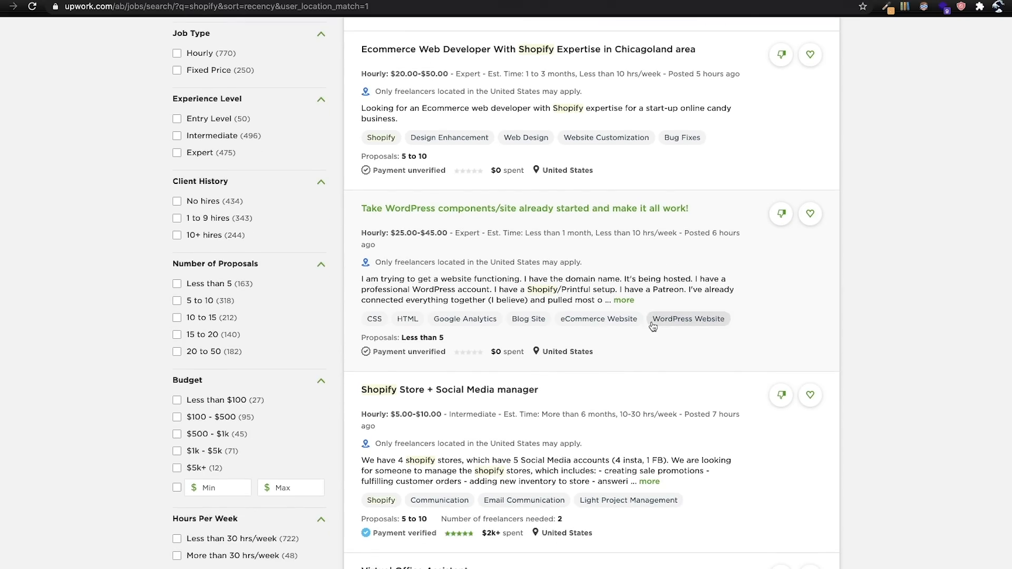
pyautogui.moveTo(552, 285)
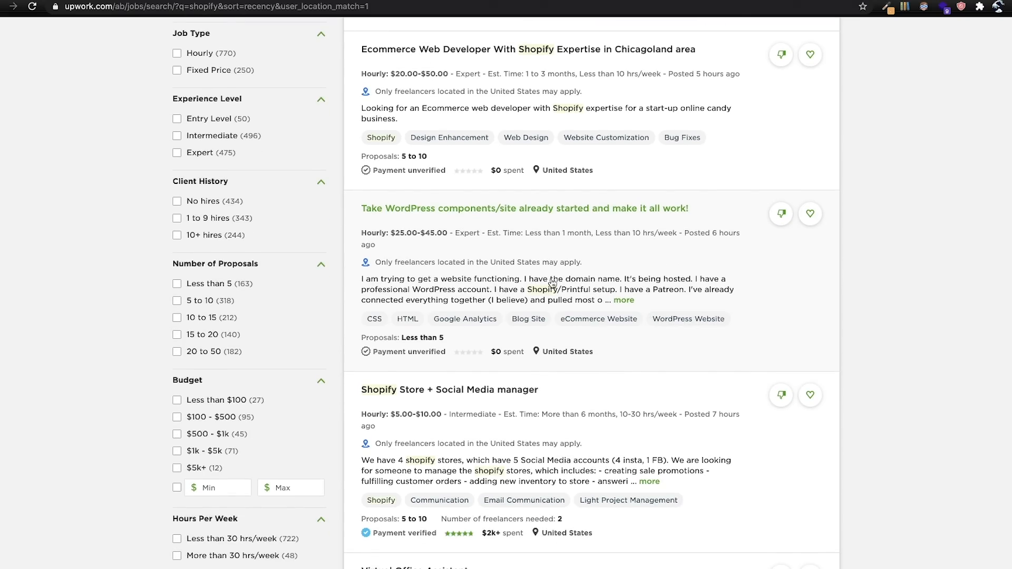
pyautogui.scroll(-3)
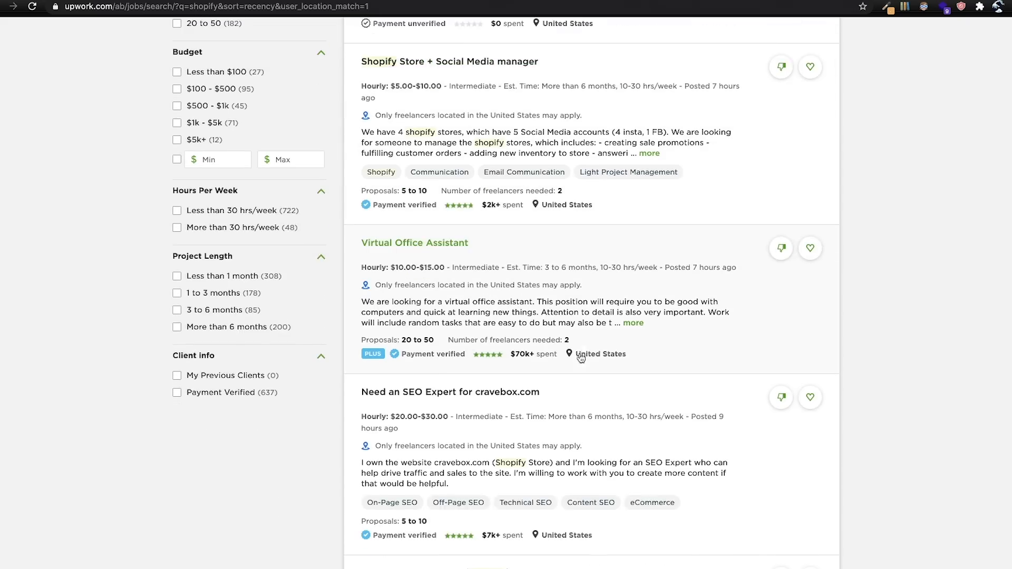
pyautogui.scroll(-3)
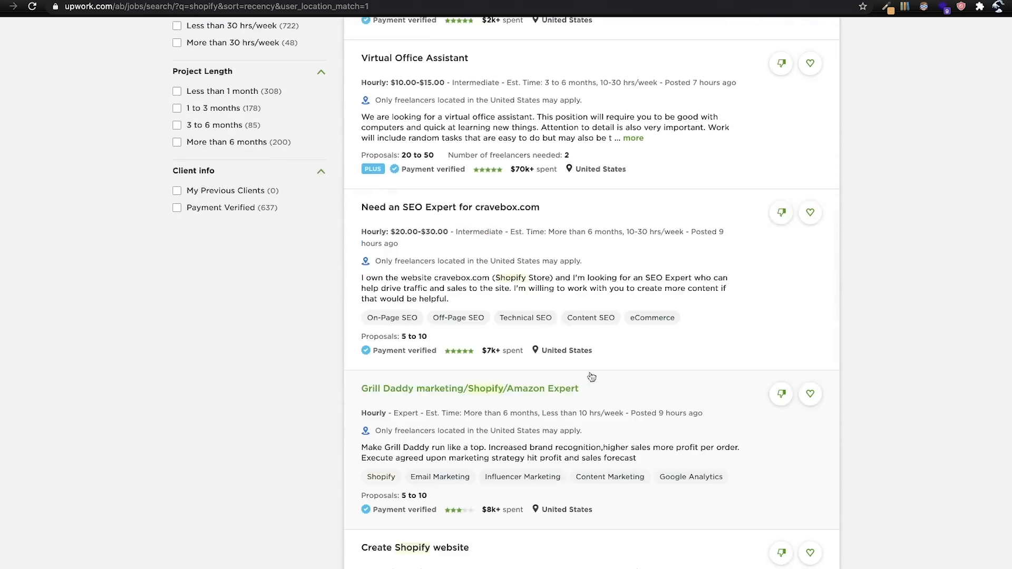
pyautogui.scroll(-3)
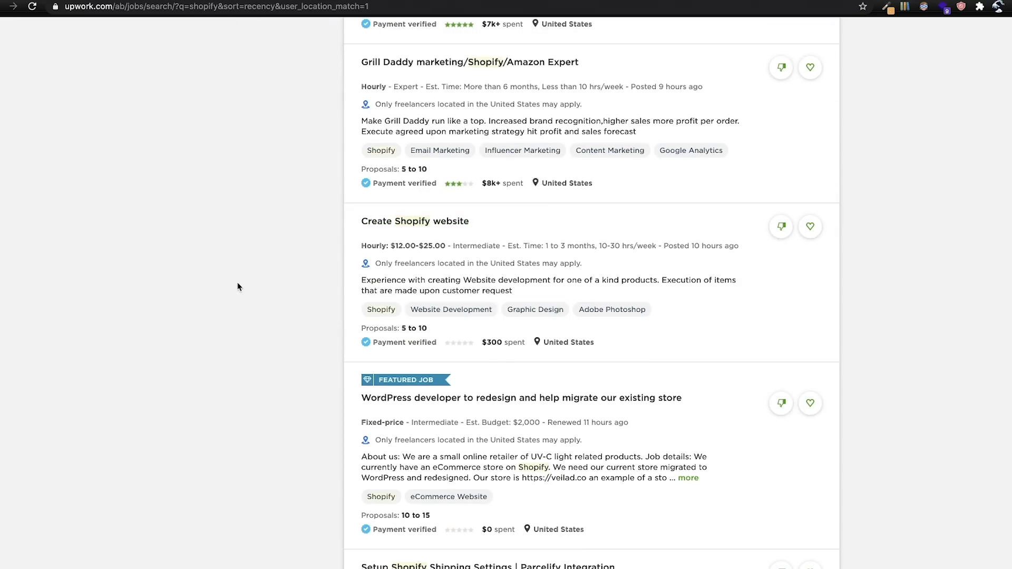
pyautogui.moveTo(244, 278)
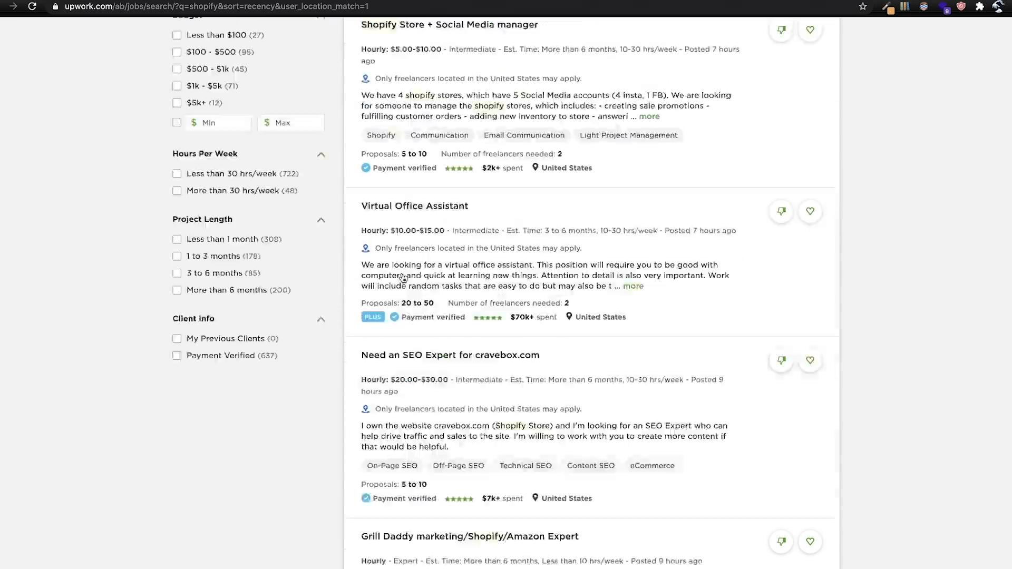
pyautogui.scroll(-3)
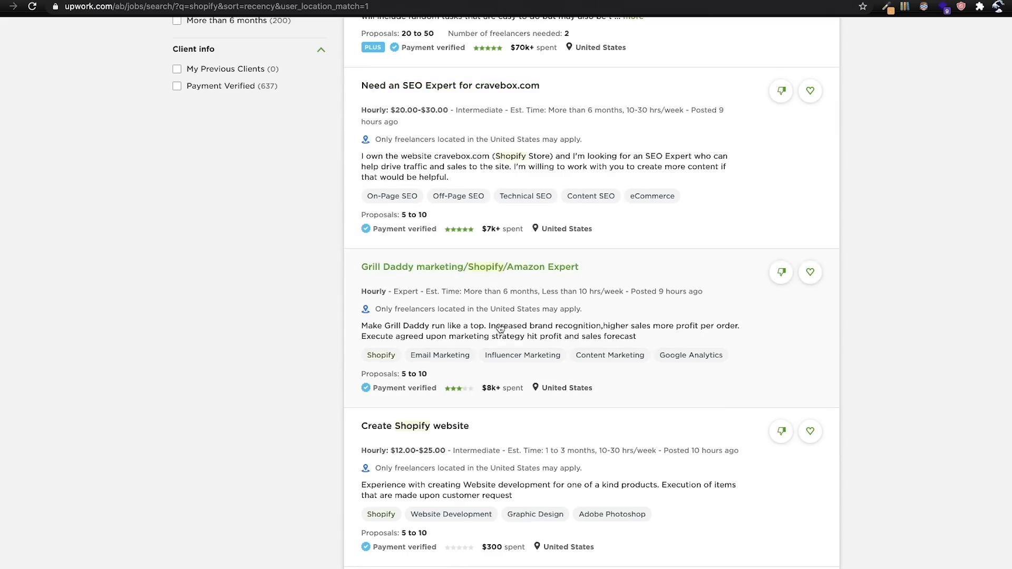
pyautogui.scroll(-3)
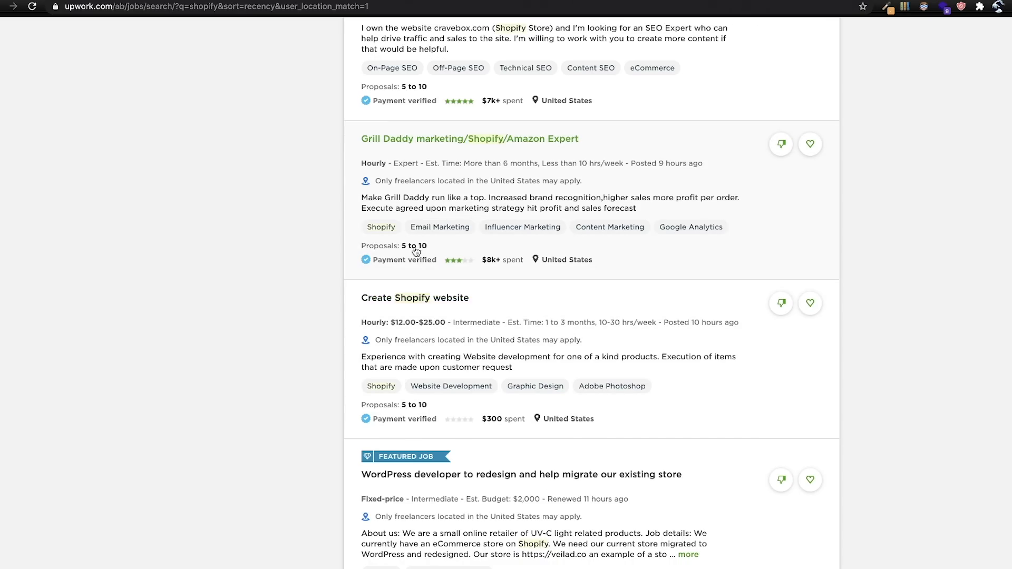
pyautogui.scroll(-3)
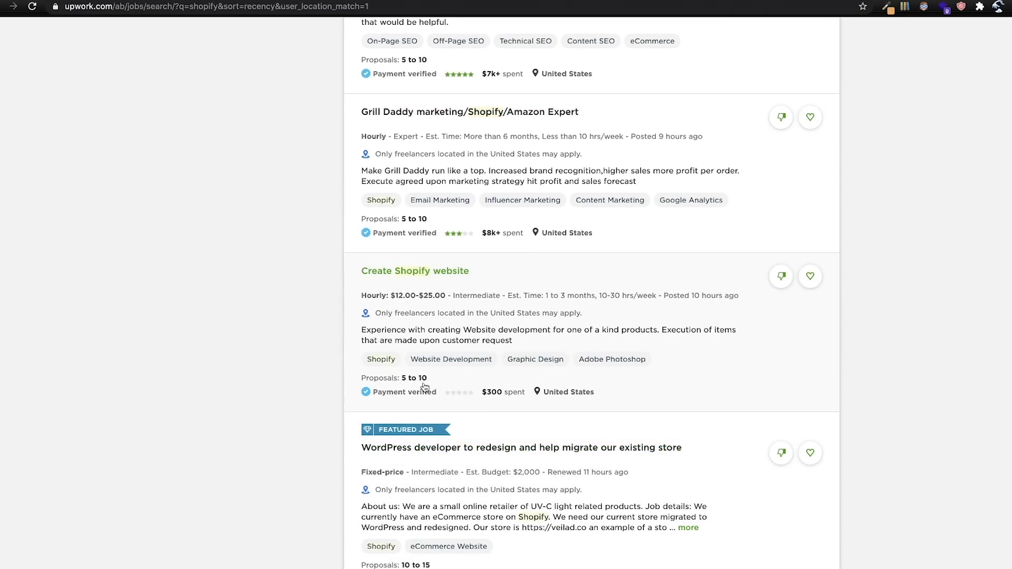
pyautogui.scroll(-3)
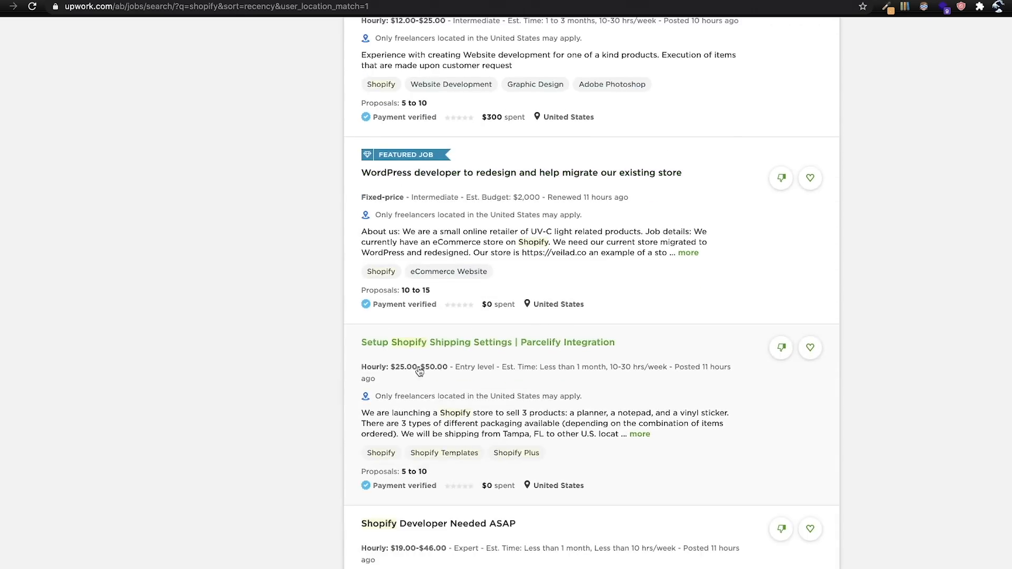
pyautogui.scroll(-3)
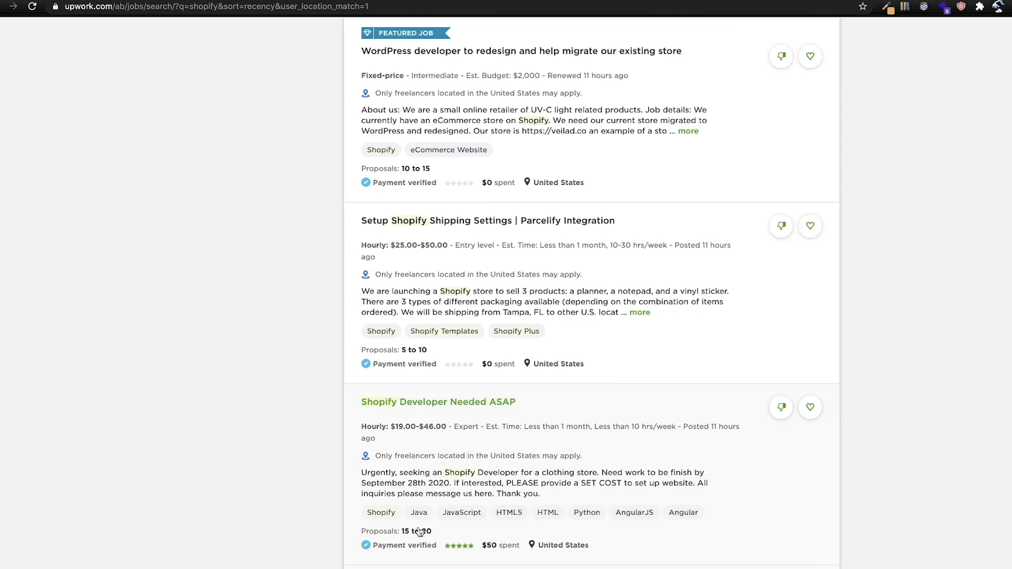
pyautogui.scroll(3)
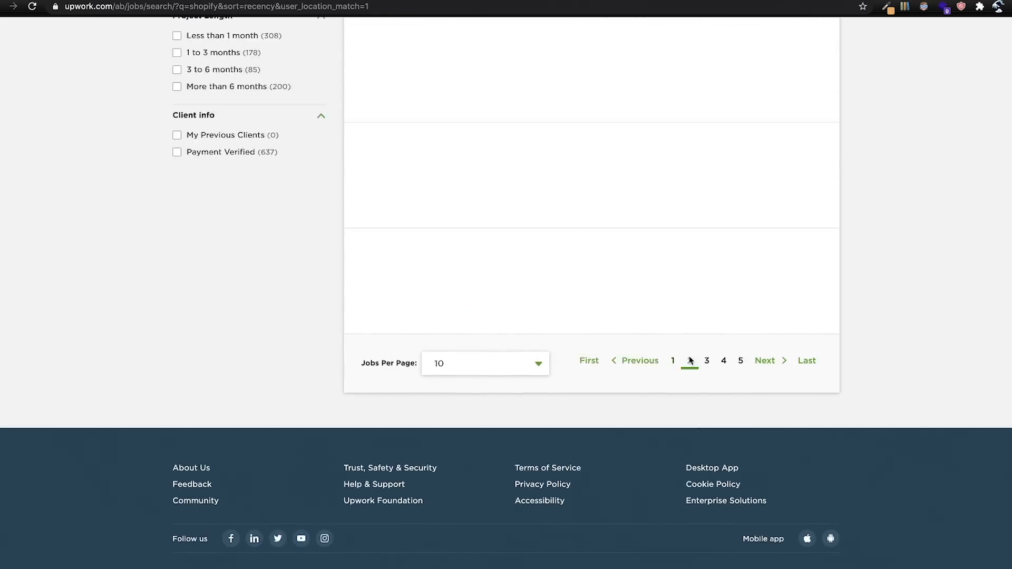
# Go to page 2 of the U.S.-only shopify job results and scroll through them
pyautogui.click(690, 360)
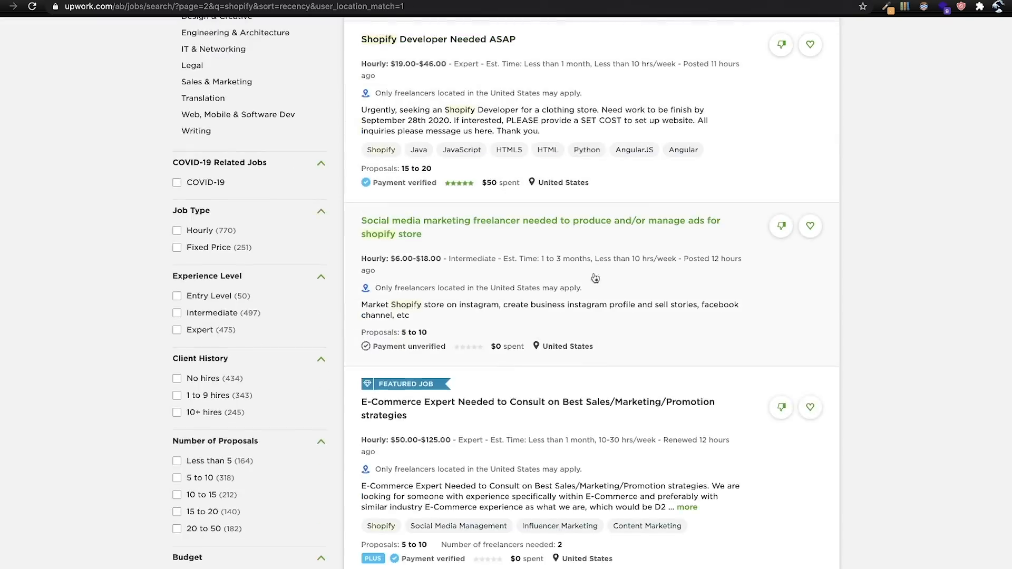
pyautogui.scroll(-3)
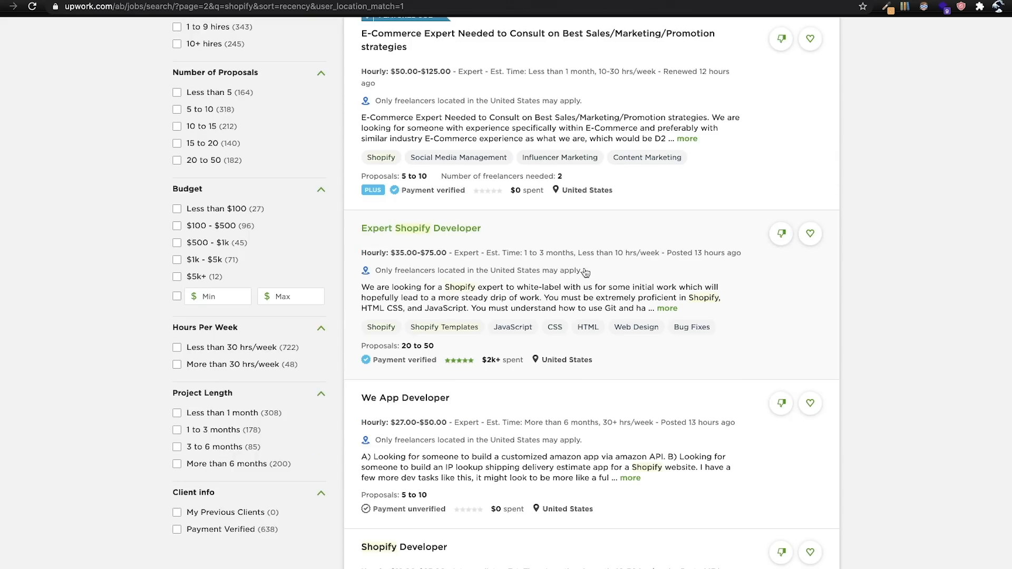
pyautogui.scroll(-3)
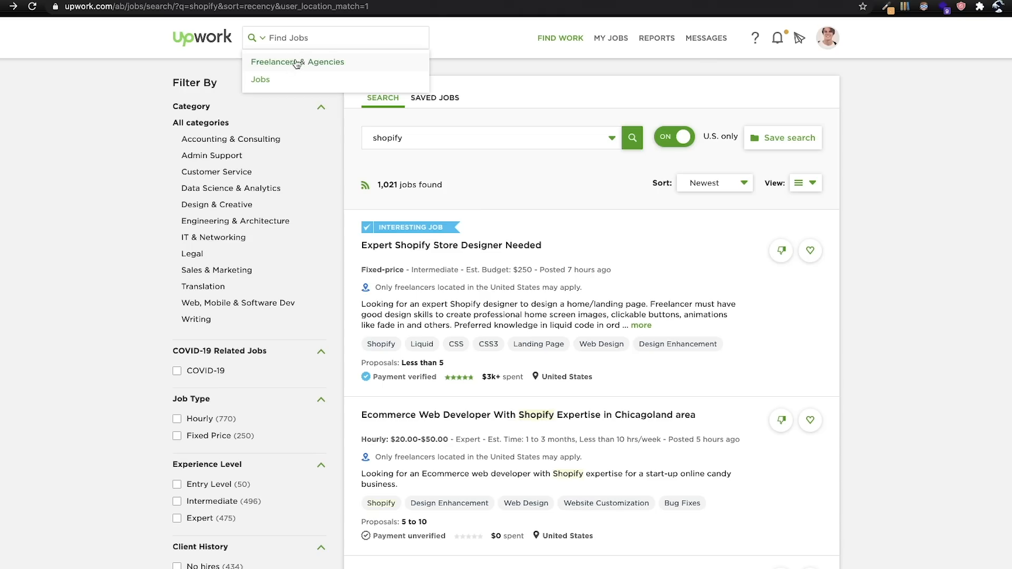
# Switch search to Freelancers & Agencies and search 'shopify expert'
pyautogui.click(297, 62)
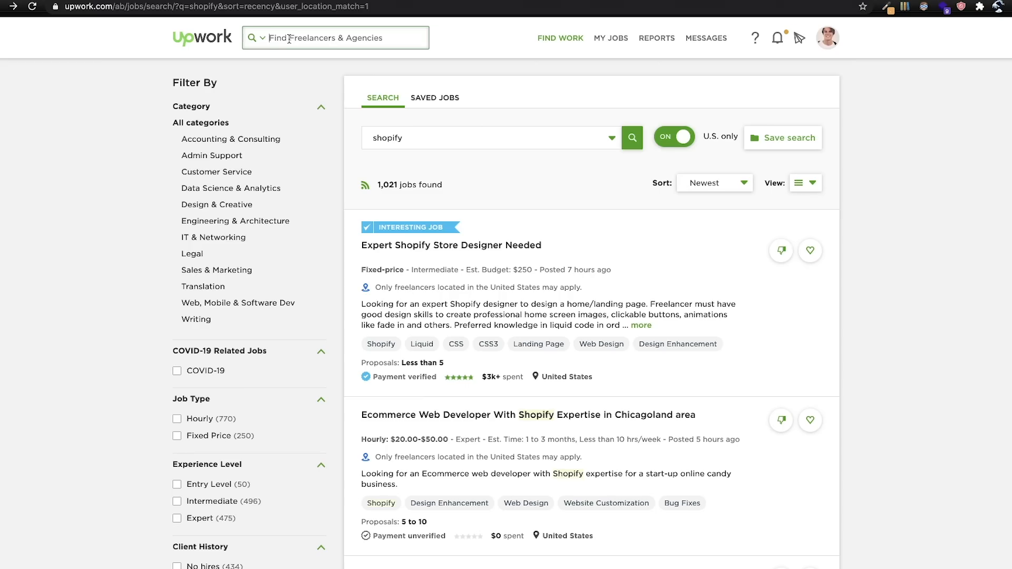
pyautogui.write('shopify expert')
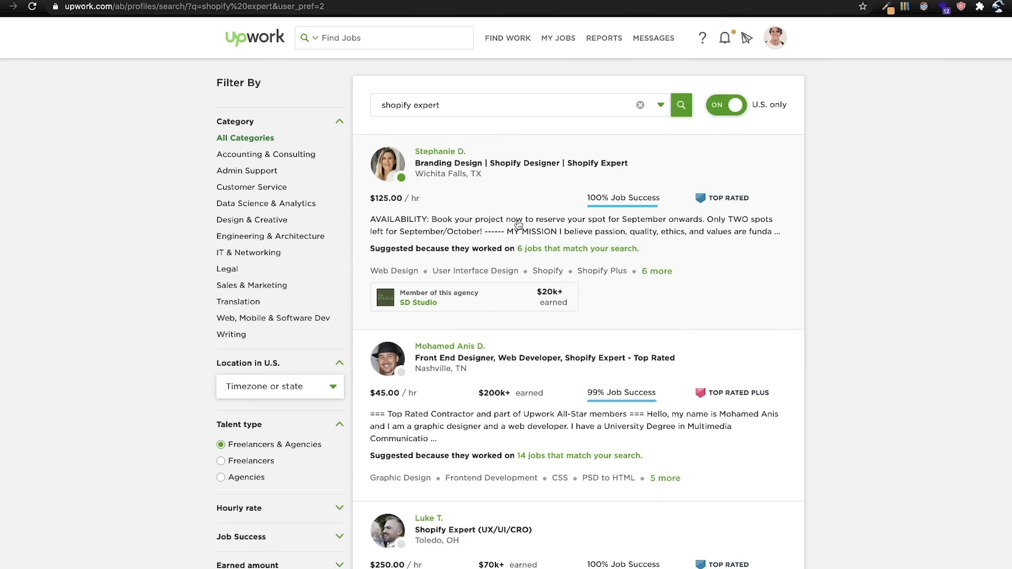
pyautogui.moveTo(547, 401)
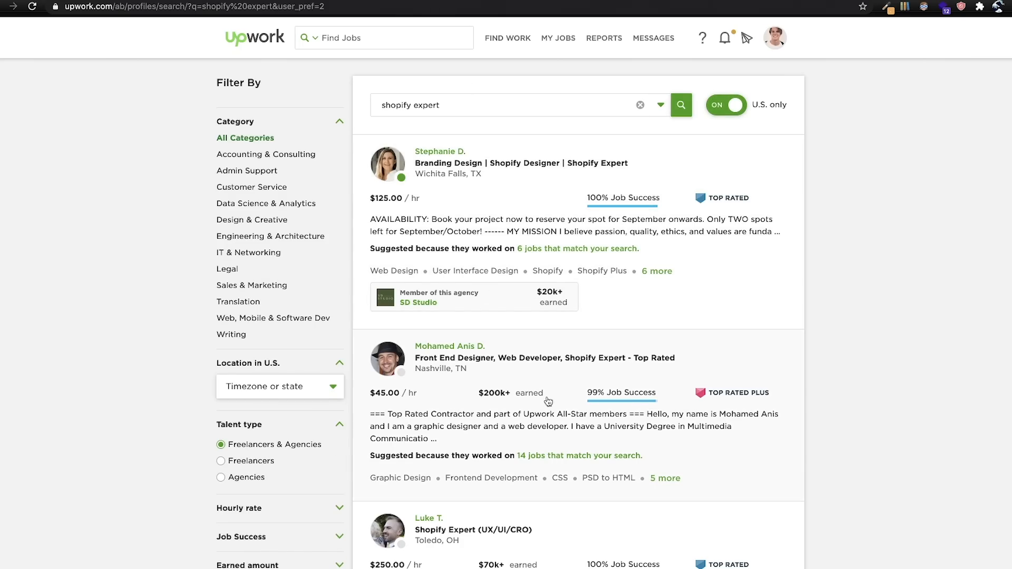
pyautogui.click(507, 37)
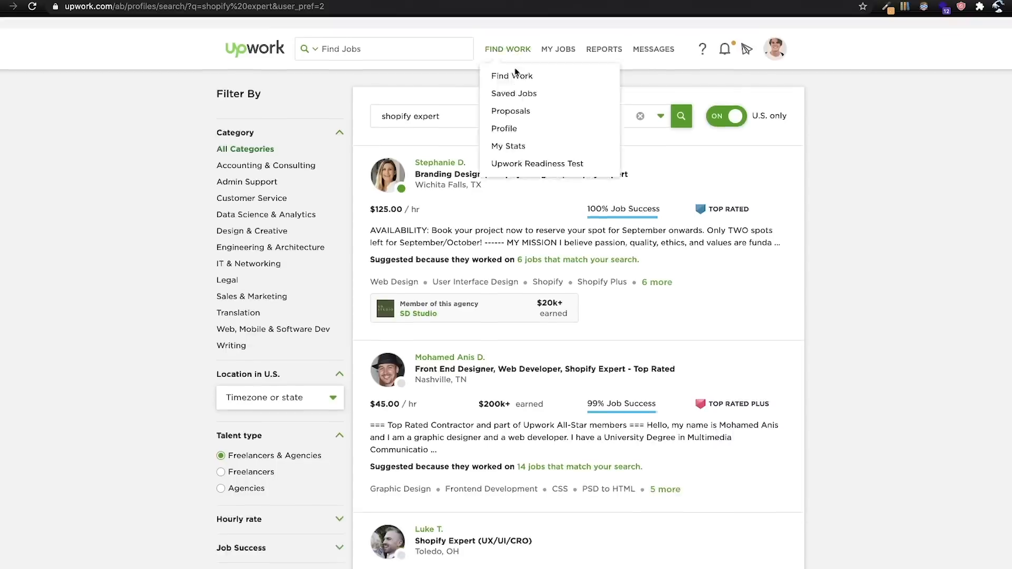
pyautogui.scroll(-3)
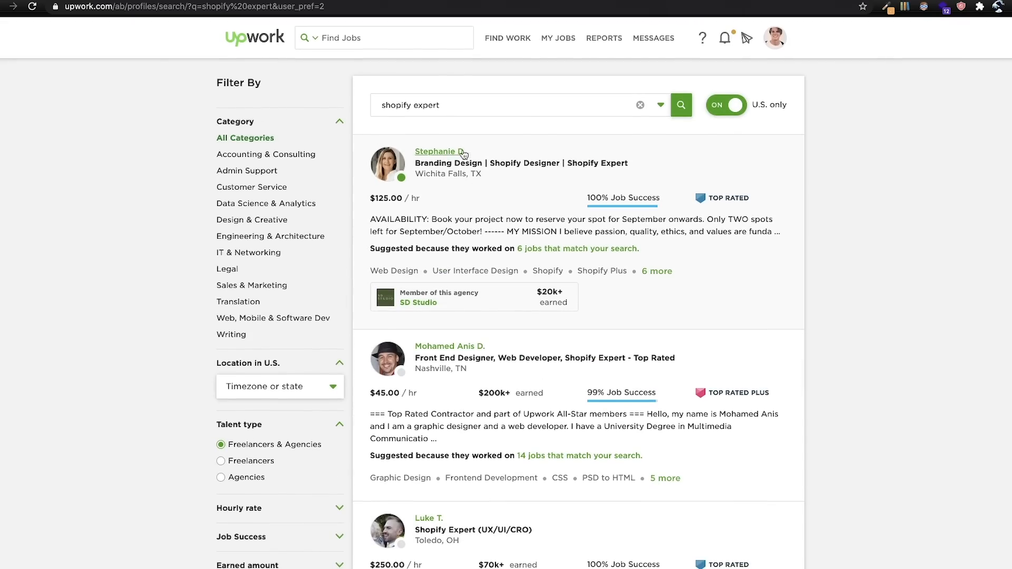
pyautogui.click(437, 151)
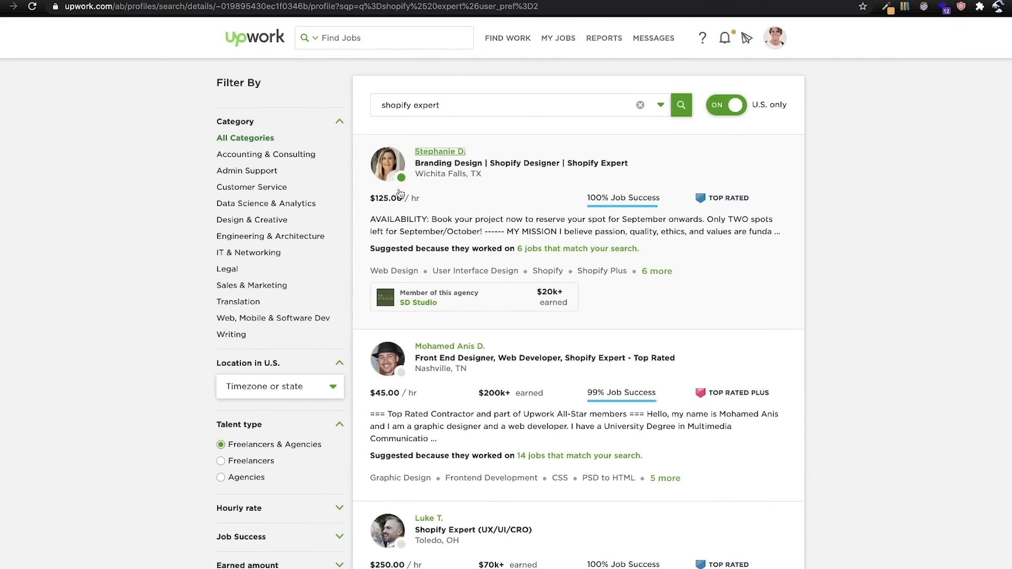
pyautogui.moveTo(456, 167)
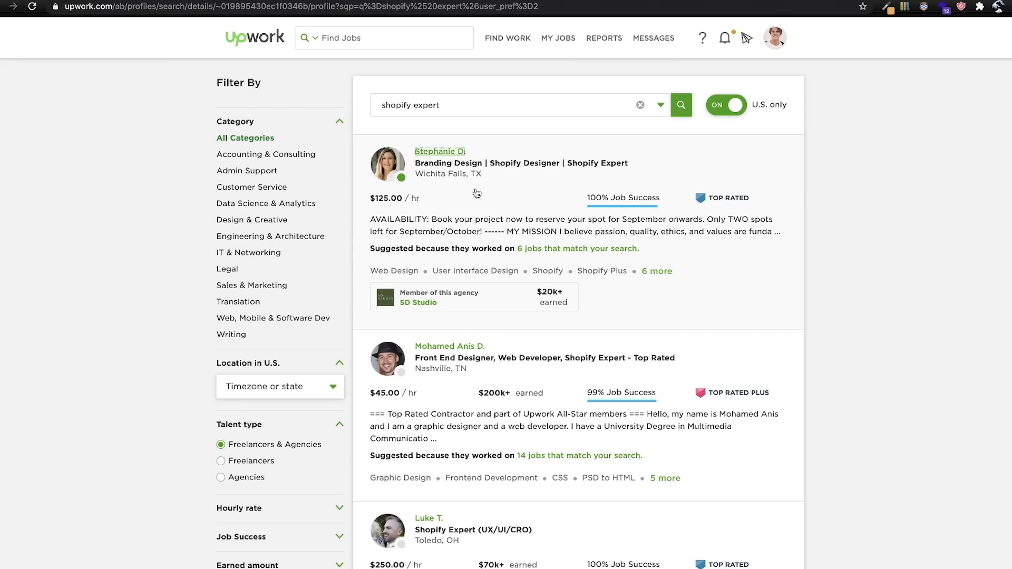
pyautogui.click(440, 151)
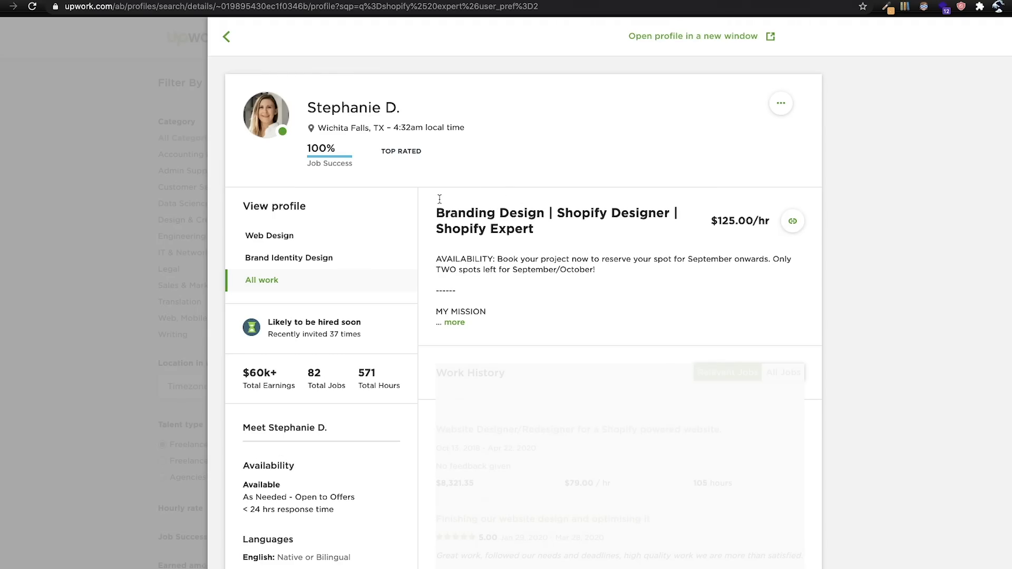
pyautogui.moveTo(399, 317)
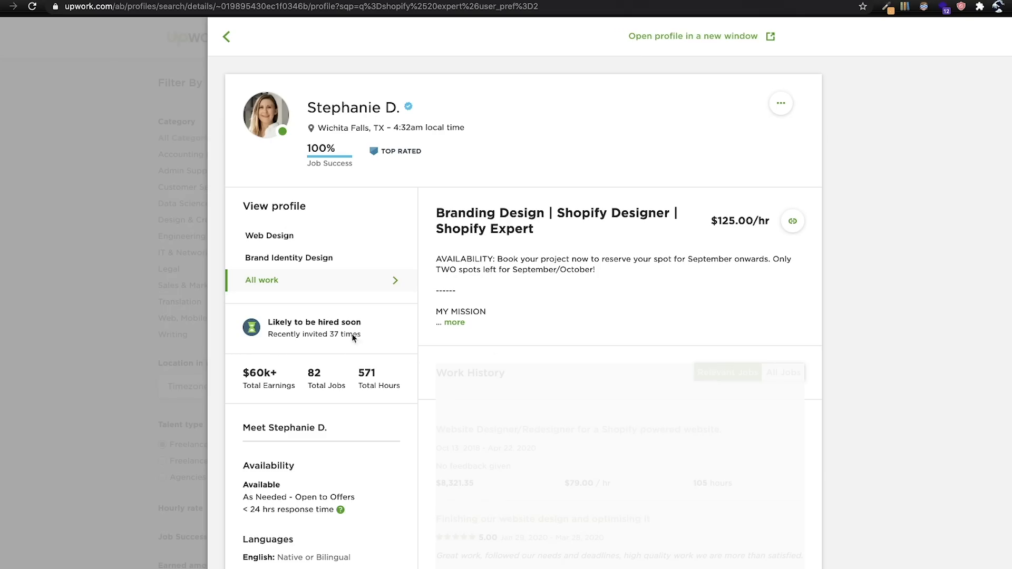
pyautogui.moveTo(317, 340)
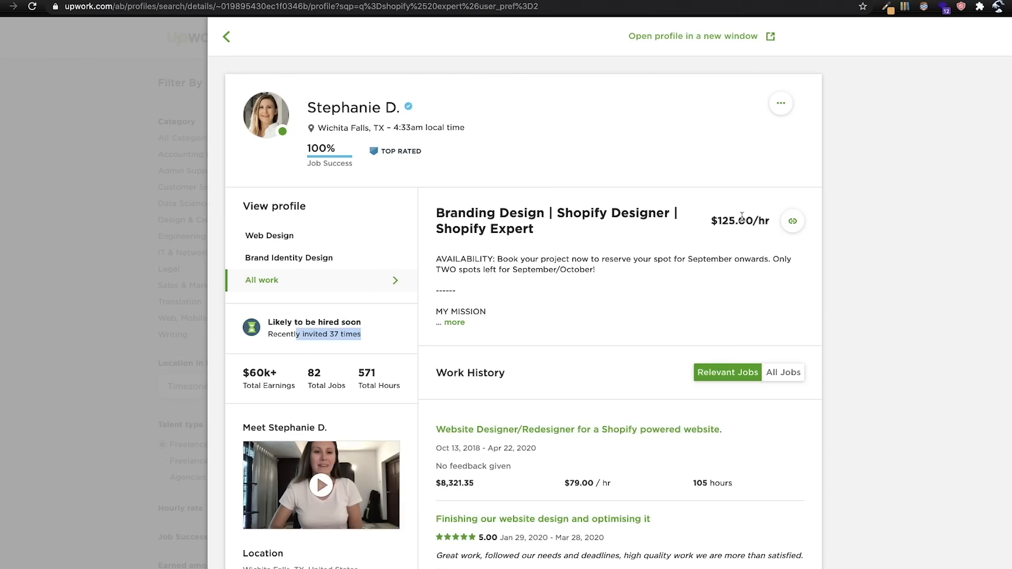
pyautogui.moveTo(765, 212)
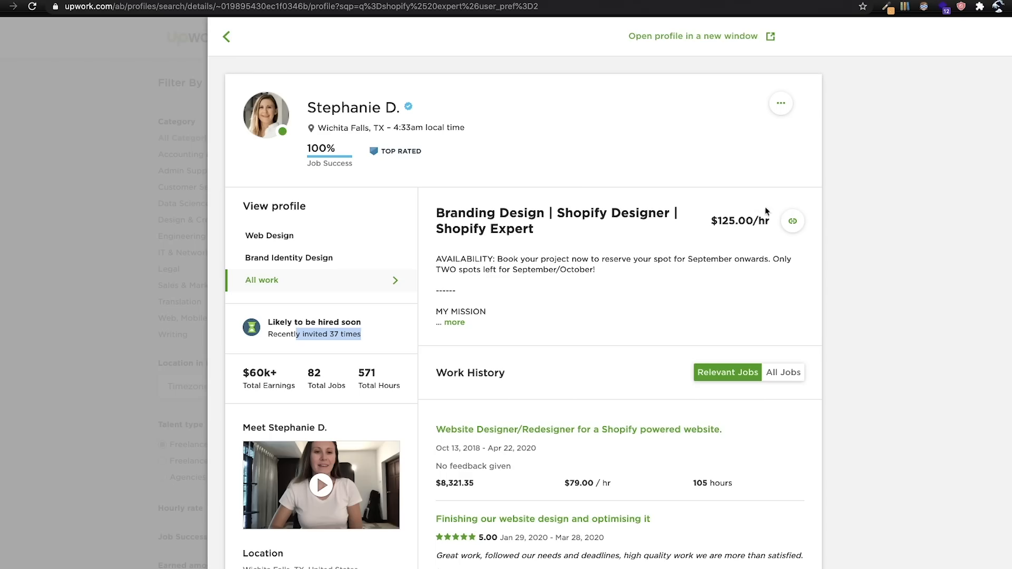
pyautogui.moveTo(732, 220)
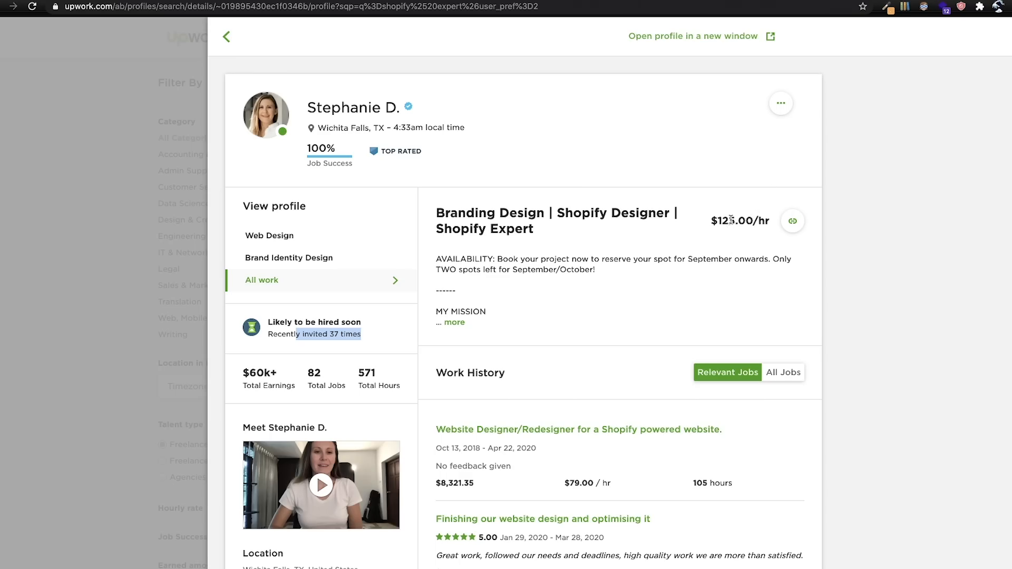
pyautogui.moveTo(713, 245)
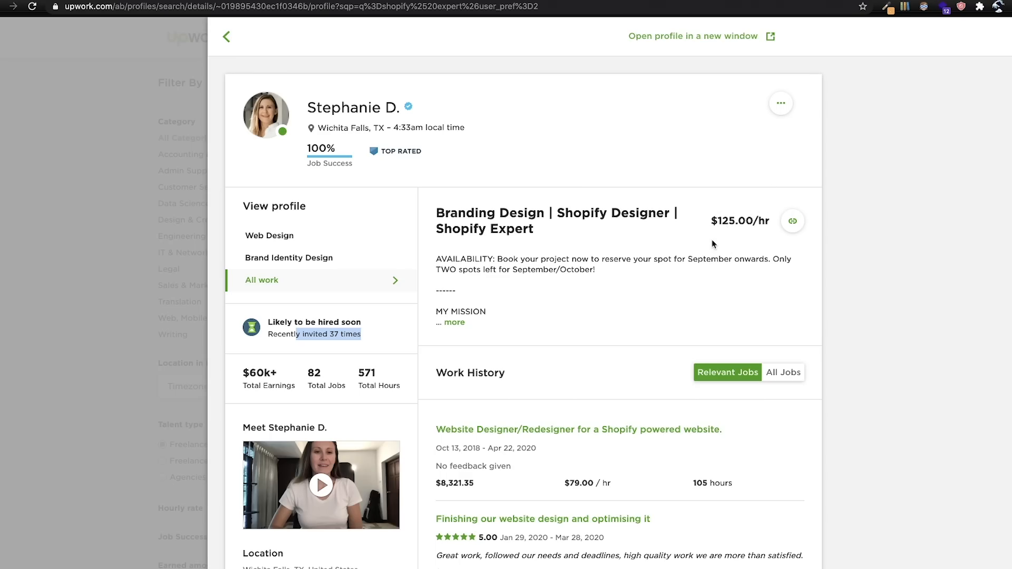
pyautogui.scroll(-3)
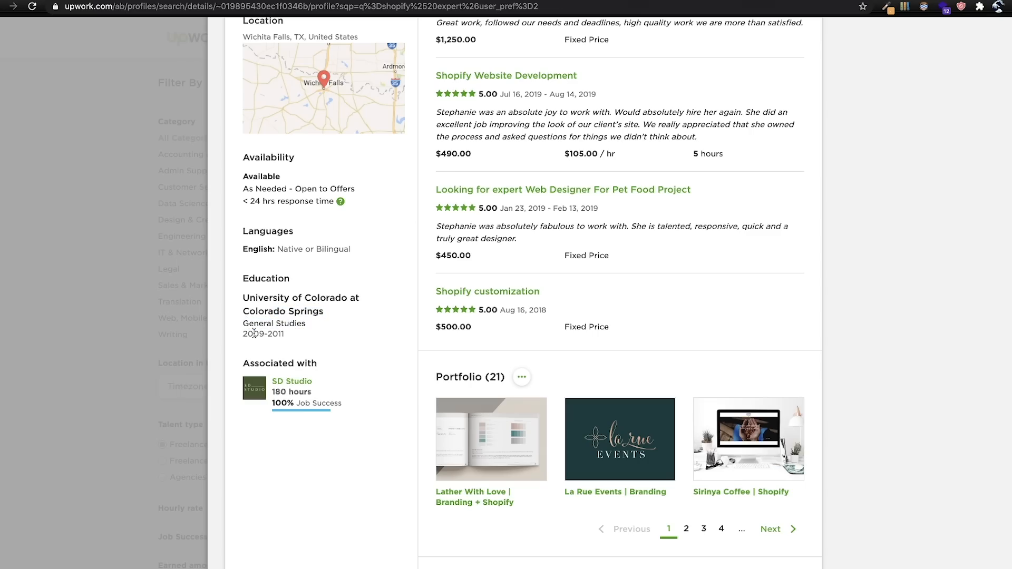
pyautogui.scroll(-3)
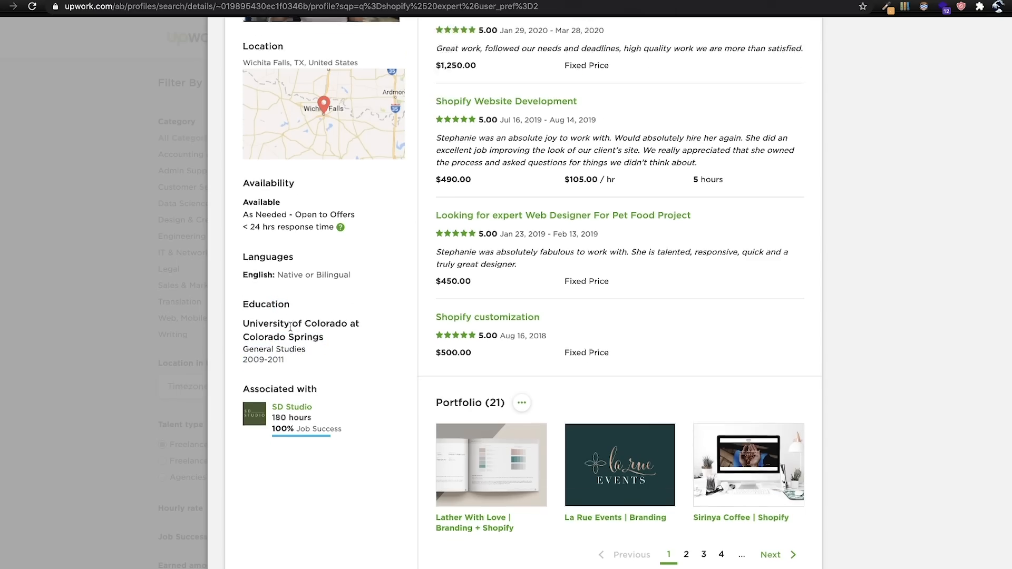
pyautogui.scroll(-3)
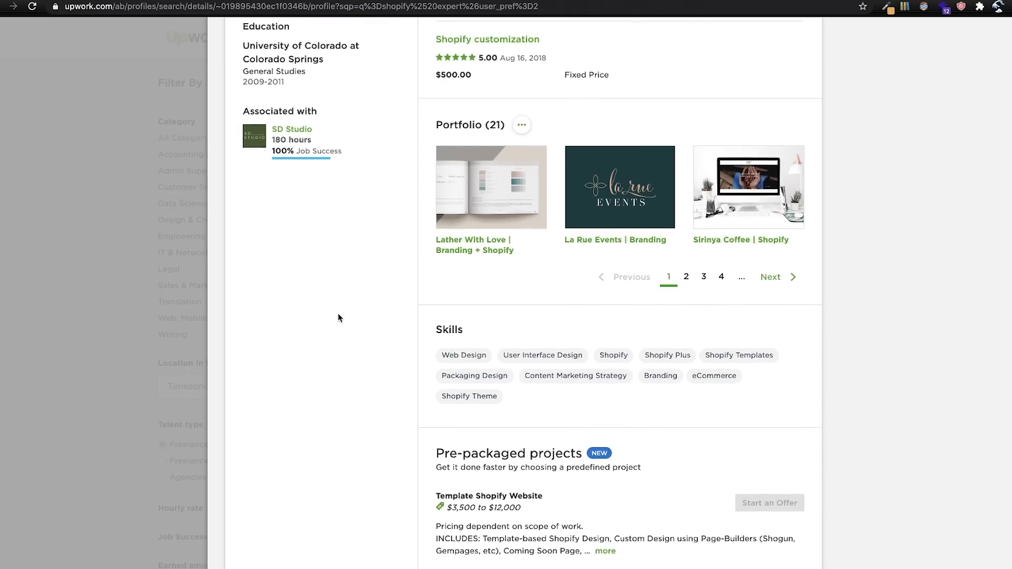
pyautogui.scroll(-3)
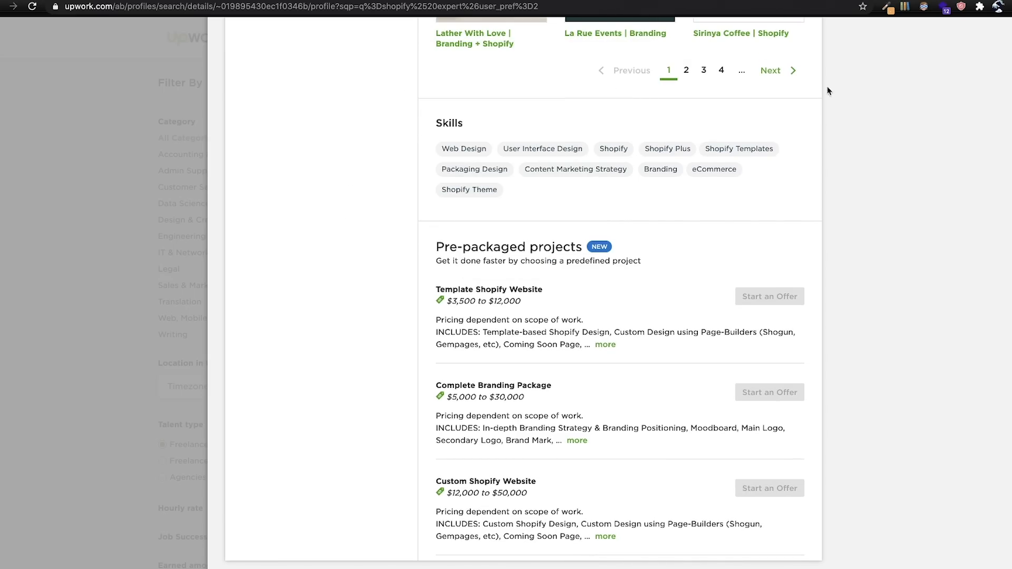
pyautogui.moveTo(670, 135)
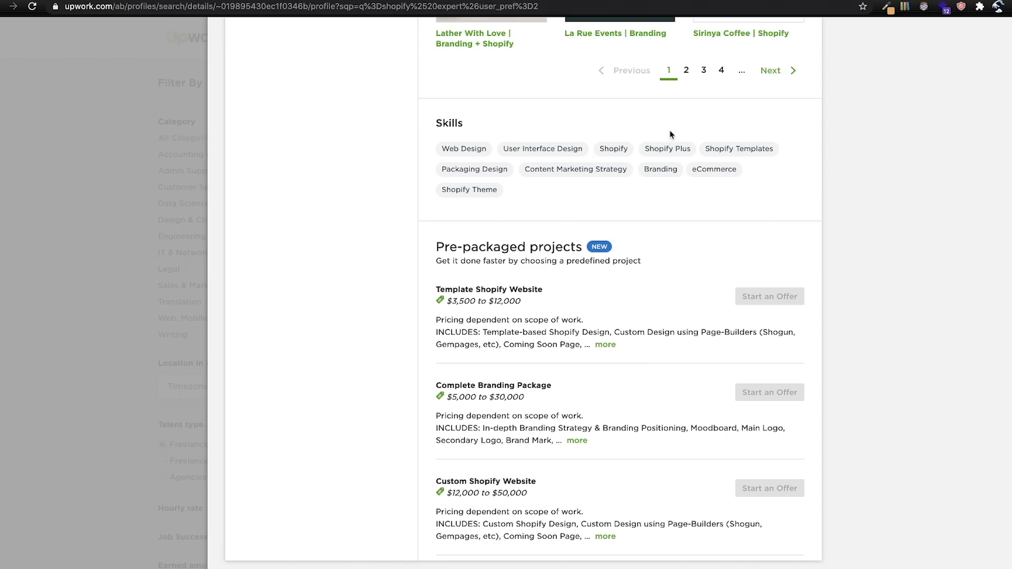
pyautogui.moveTo(624, 213)
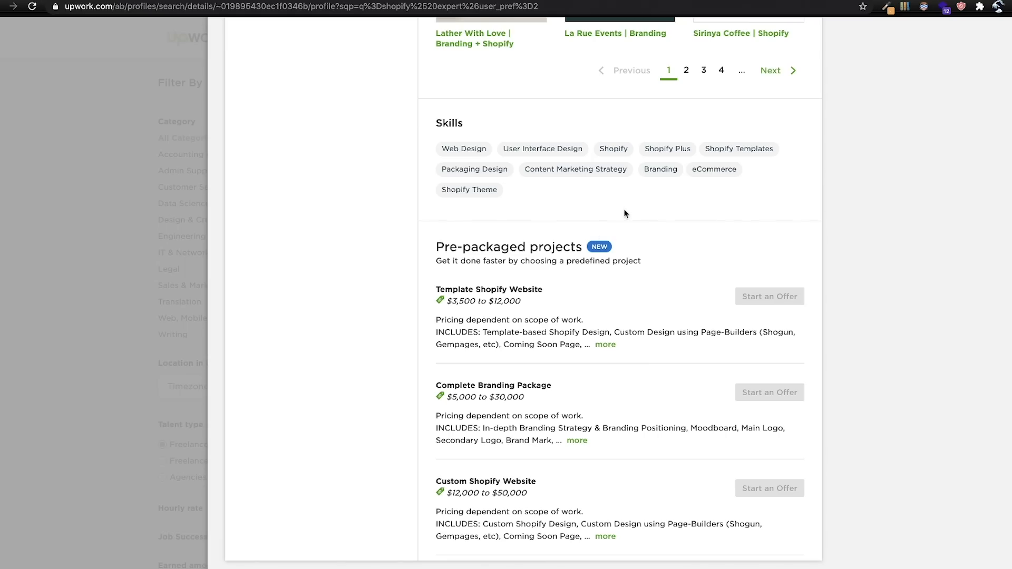
pyautogui.moveTo(739, 149)
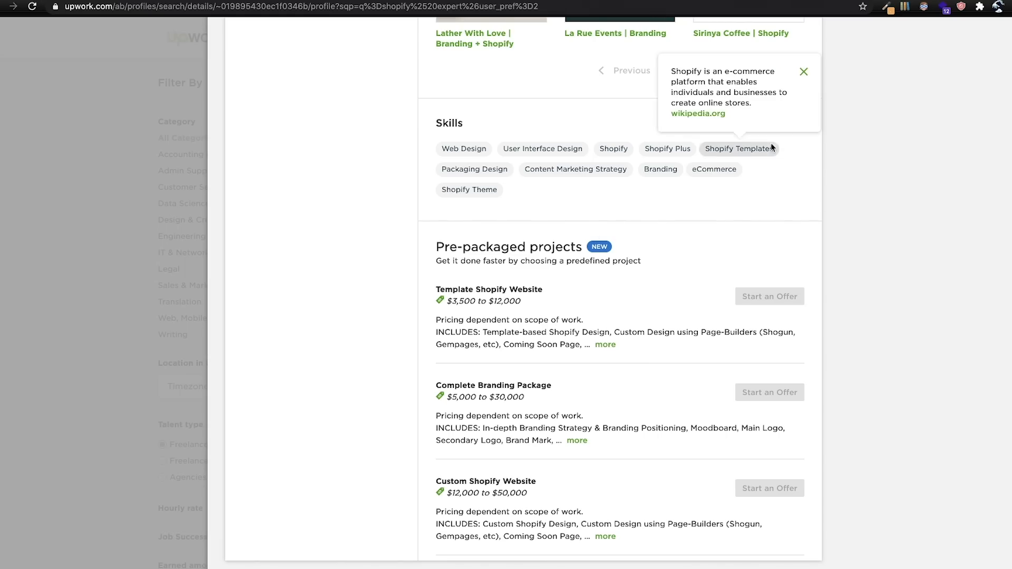
pyautogui.click(803, 71)
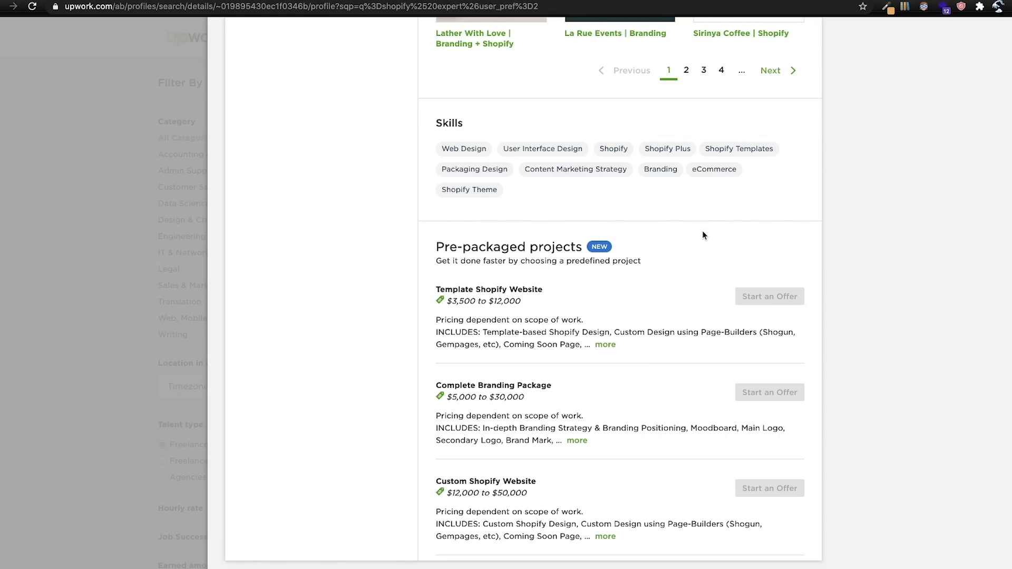
pyautogui.scroll(-3)
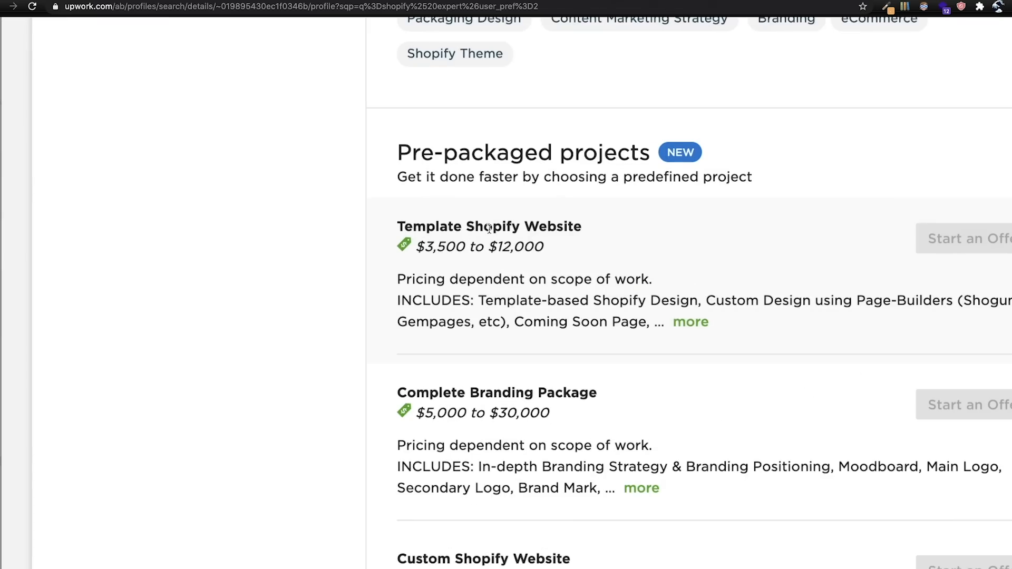
pyautogui.moveTo(425, 259)
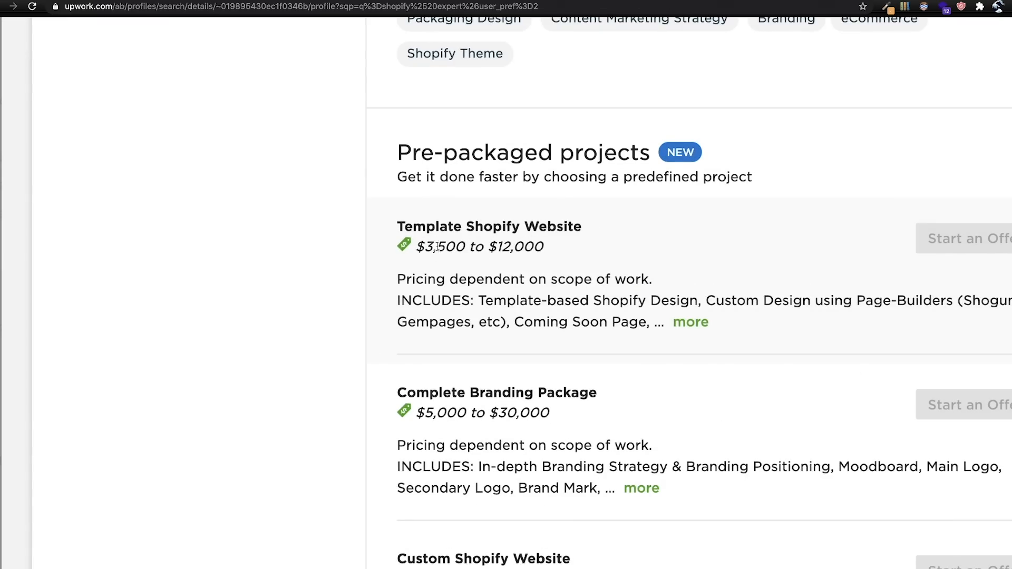
pyautogui.moveTo(596, 258)
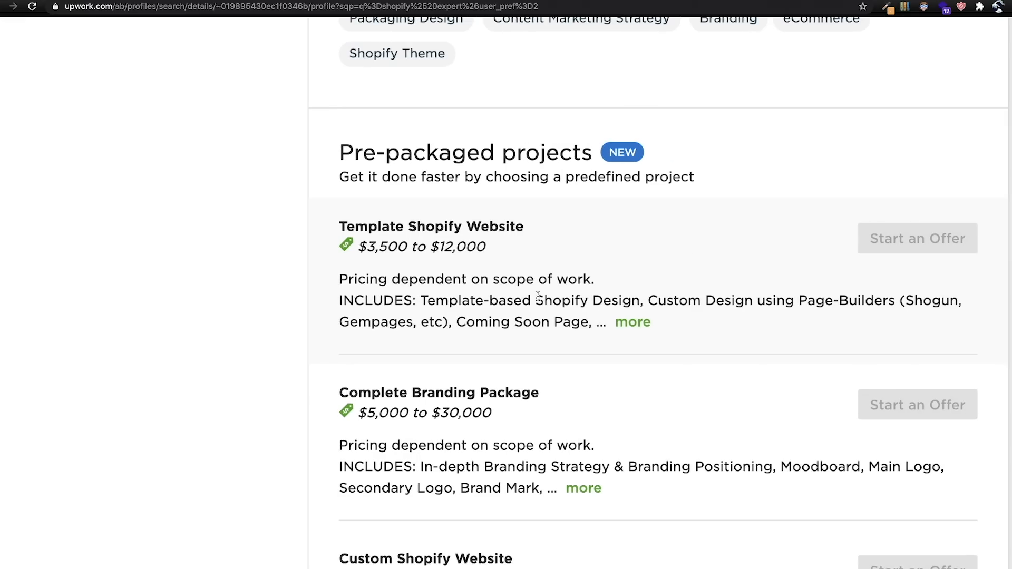
# Expand the Template Shopify Website package to show everything it includes
pyautogui.click(632, 322)
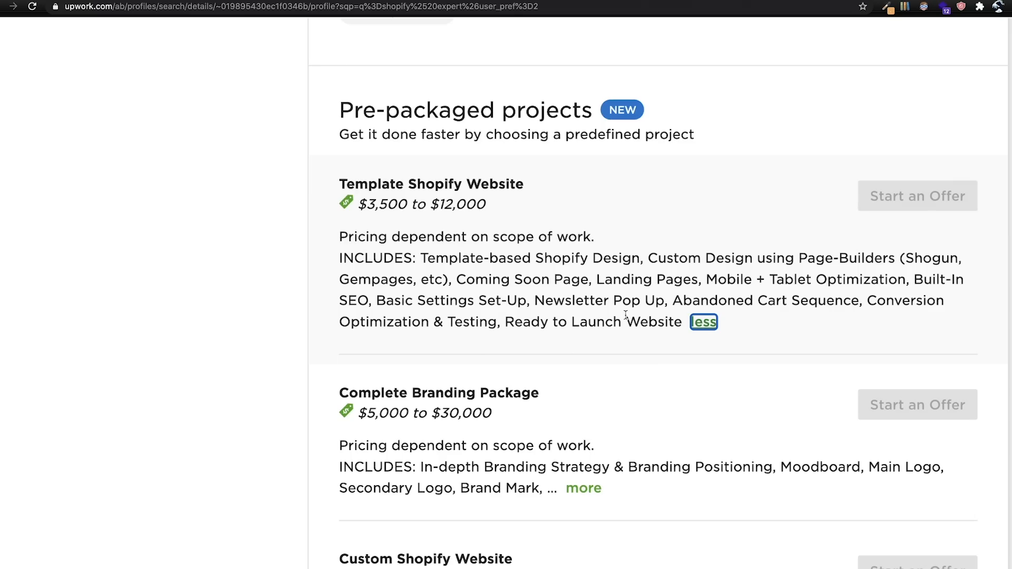
pyautogui.moveTo(420, 258); pyautogui.dragTo(555, 322)
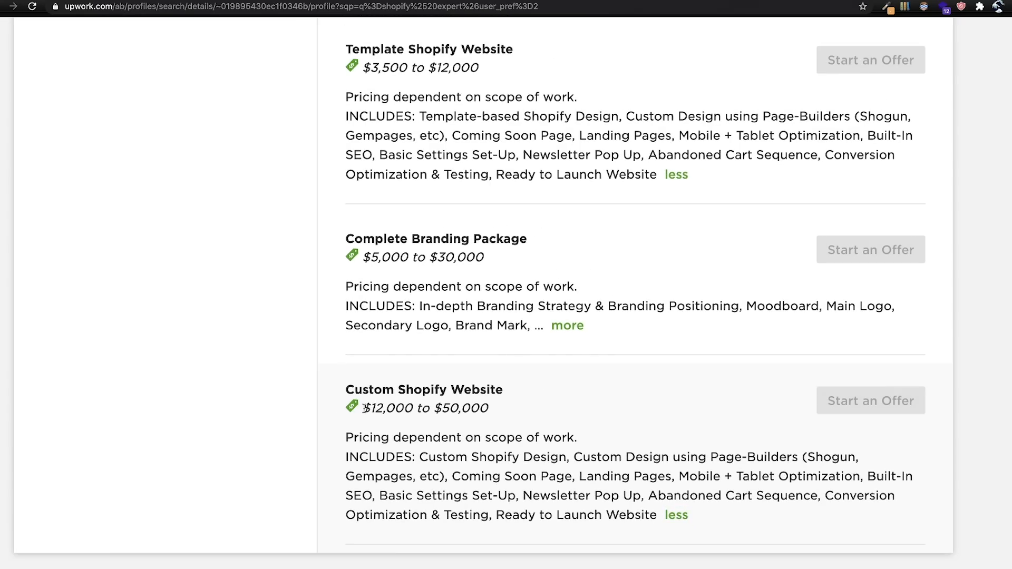
# Expand and read through the Custom Shopify Website package inclusions, highlighting then clearing its description text
pyautogui.moveTo(365, 408); pyautogui.dragTo(489, 408)
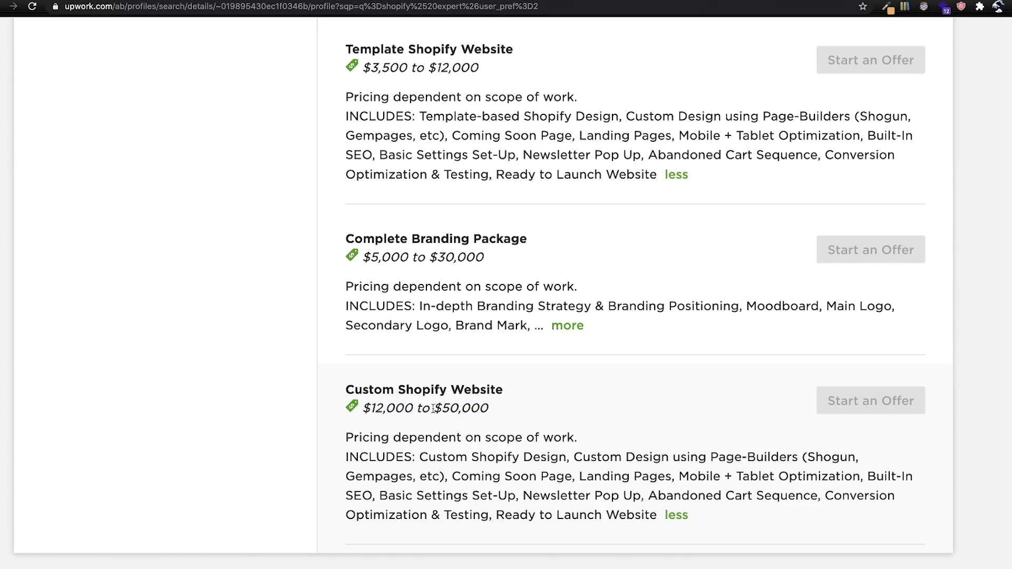
pyautogui.moveTo(488, 409)
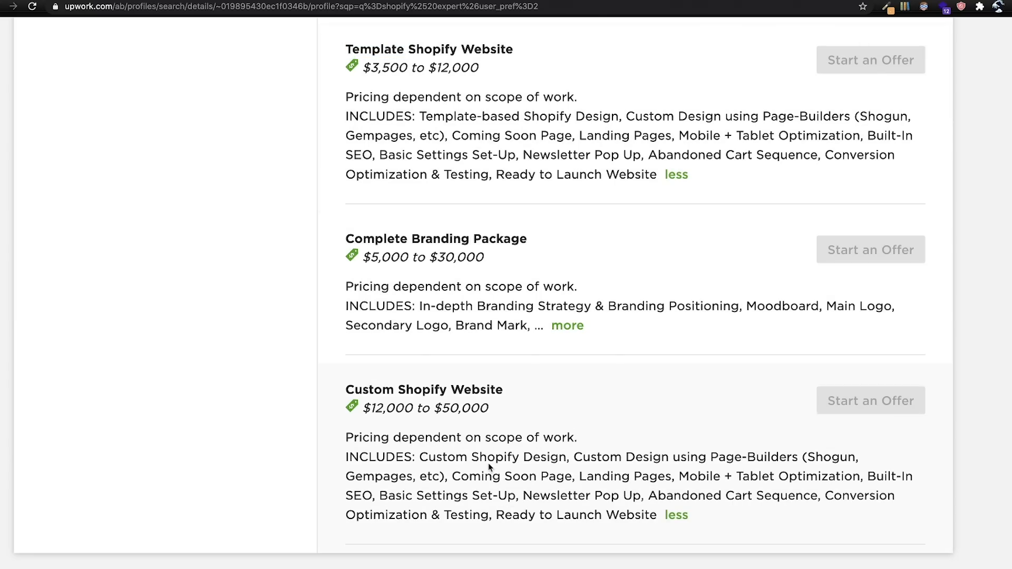
pyautogui.moveTo(346, 437); pyautogui.dragTo(653, 514)
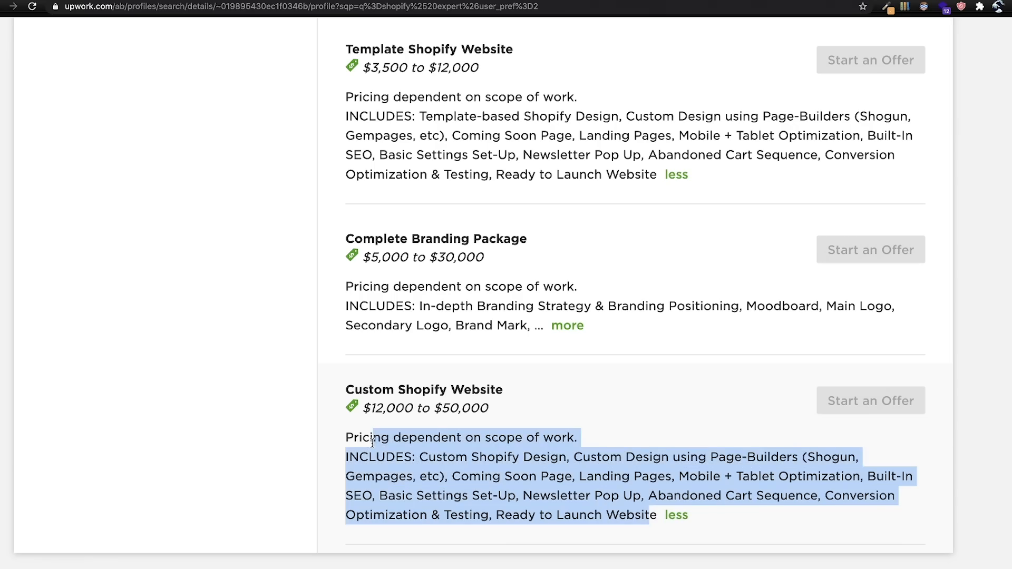
pyautogui.click(349, 426)
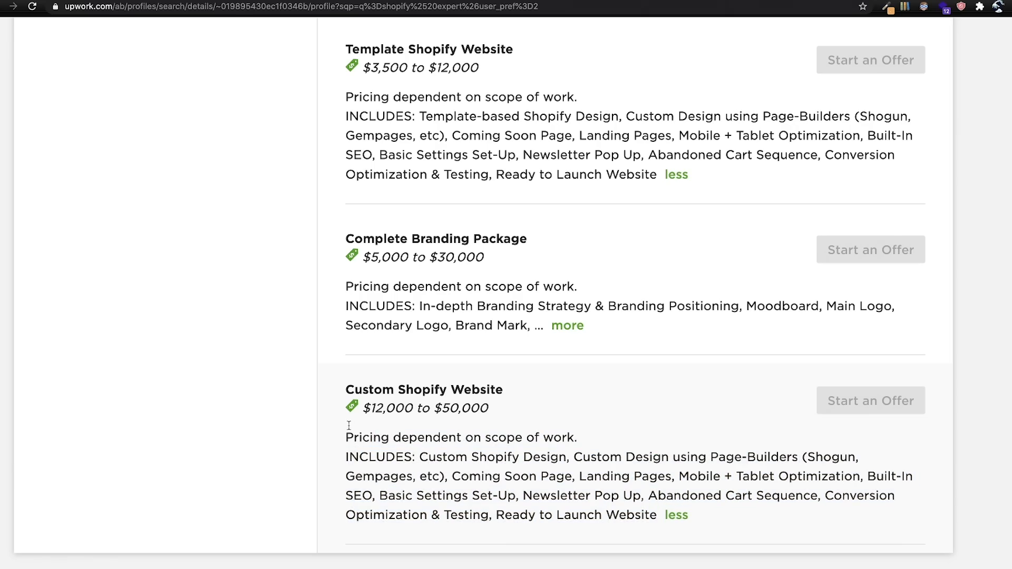
pyautogui.moveTo(464, 460)
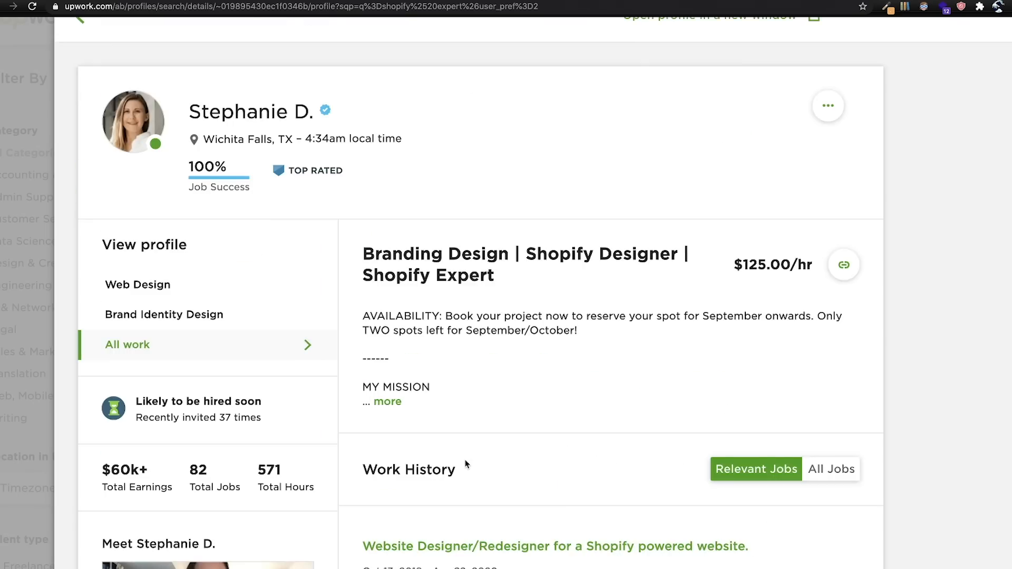
pyautogui.scroll(-3)
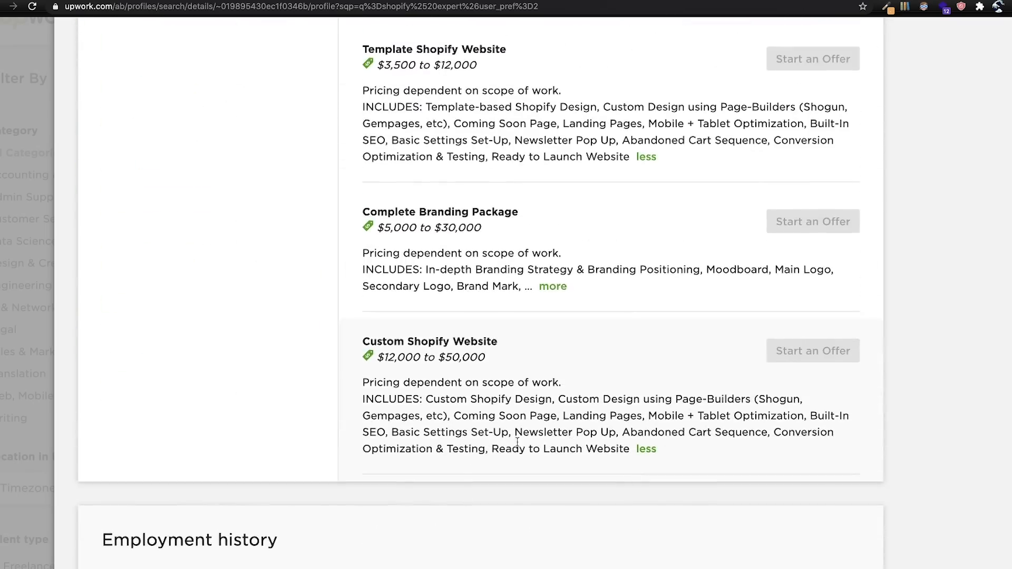
pyautogui.moveTo(485, 375)
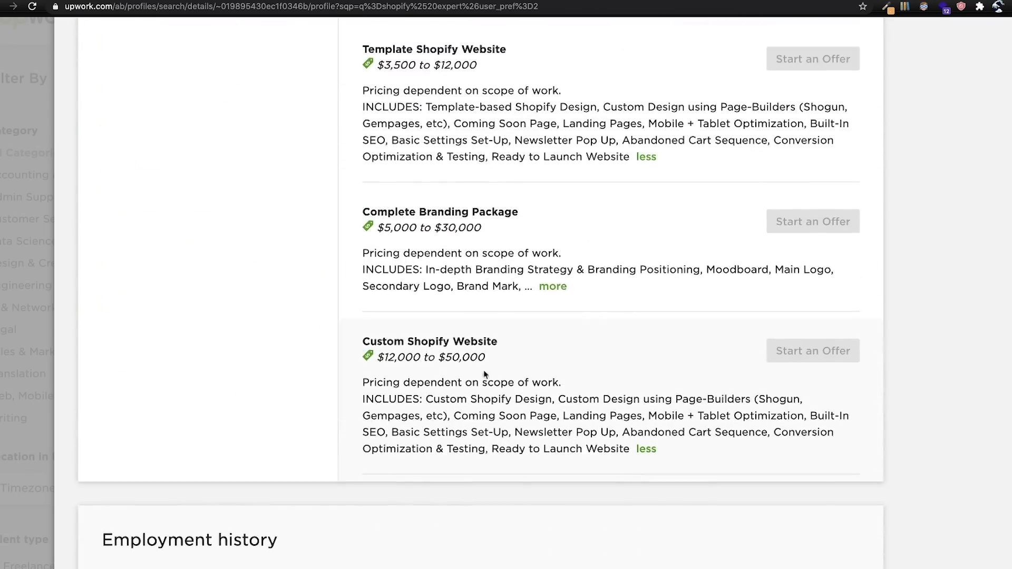
pyautogui.moveTo(387, 357); pyautogui.dragTo(485, 357)
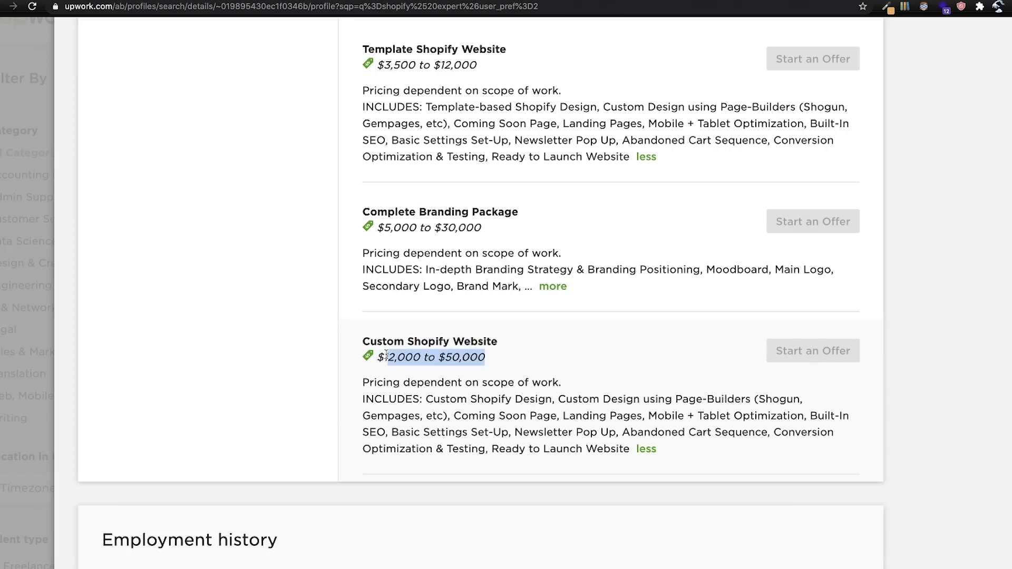